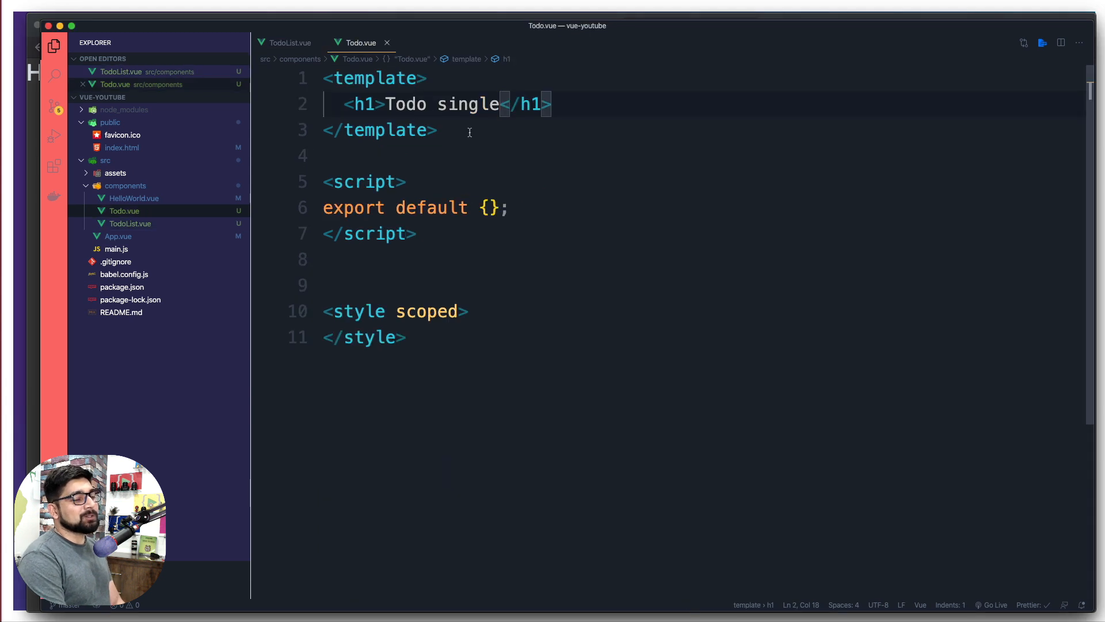
pyautogui.moveTo(517, 312)
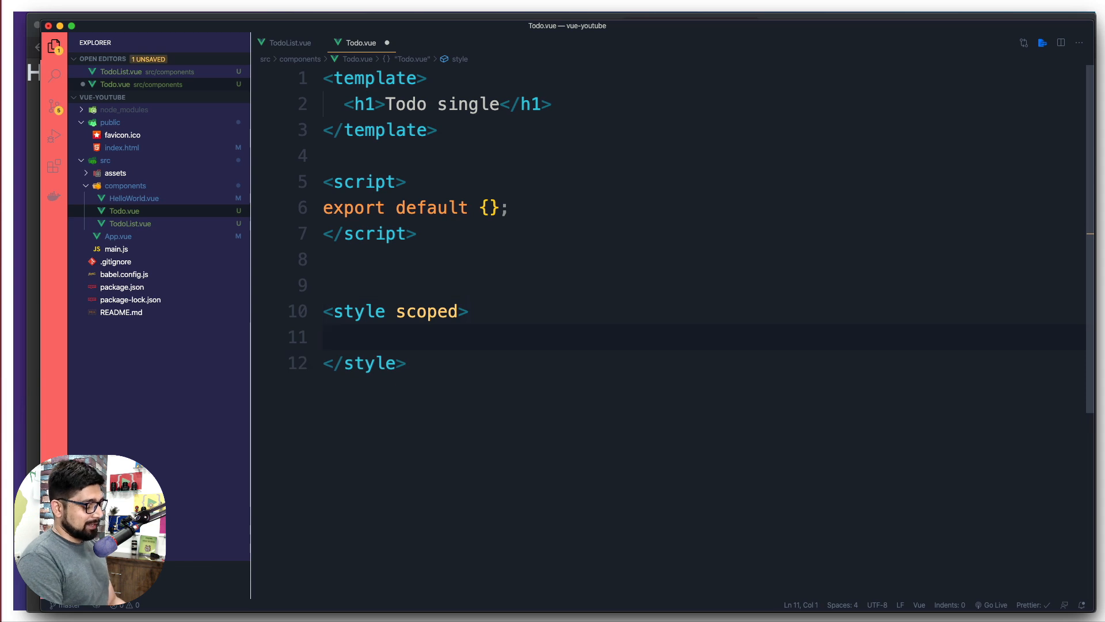
# - Add a scoped .completed style rule with text-decoration: line-through
pyautogui.write('.completed')
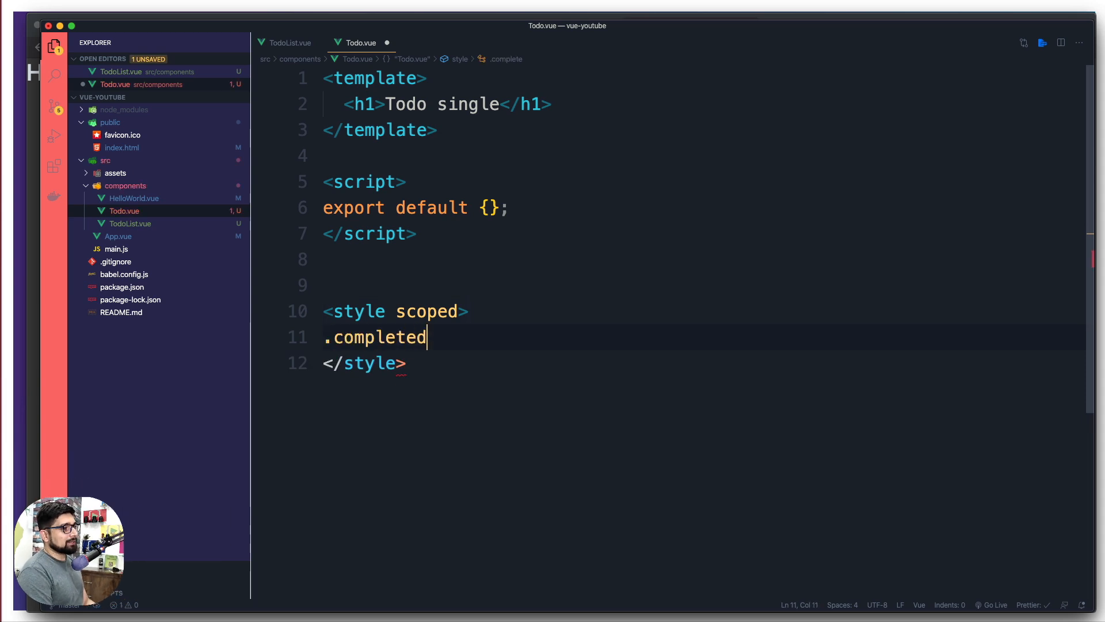
pyautogui.write('{')
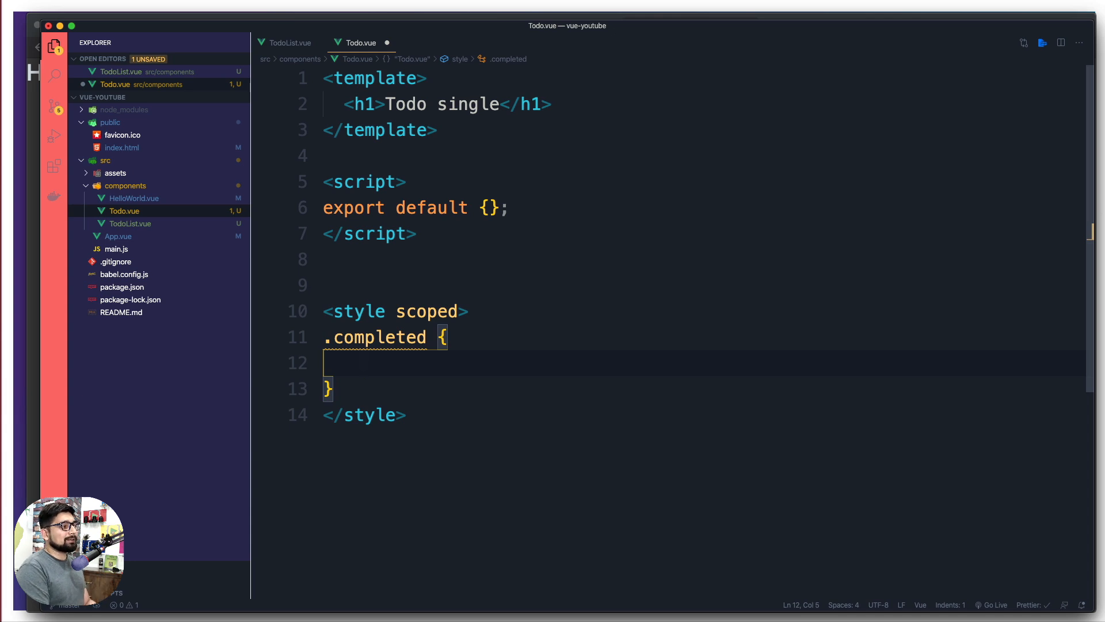
pyautogui.write('text-decoration: line-through;')
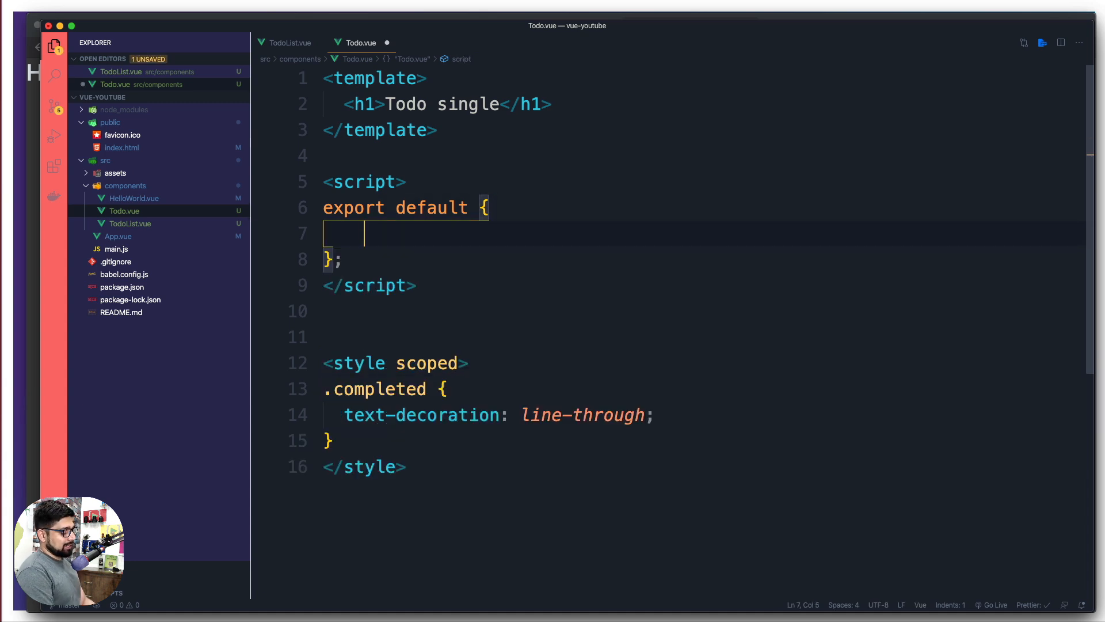
# - Declare a props object with todoString typed as String, name copied from TodoList.vue
pyautogui.write('props')
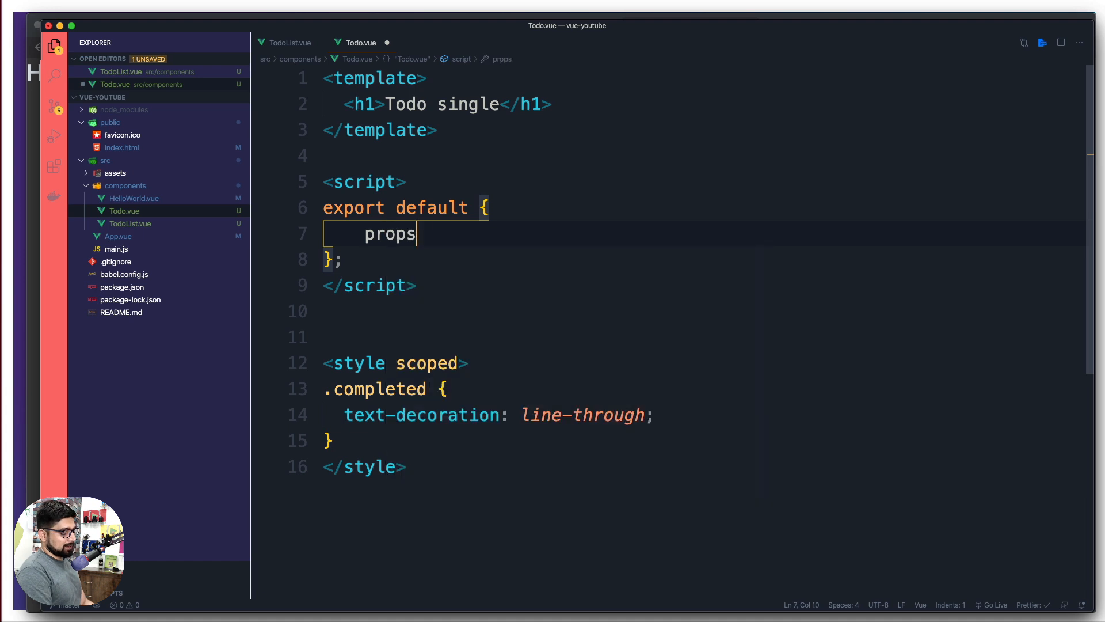
pyautogui.write(':{')
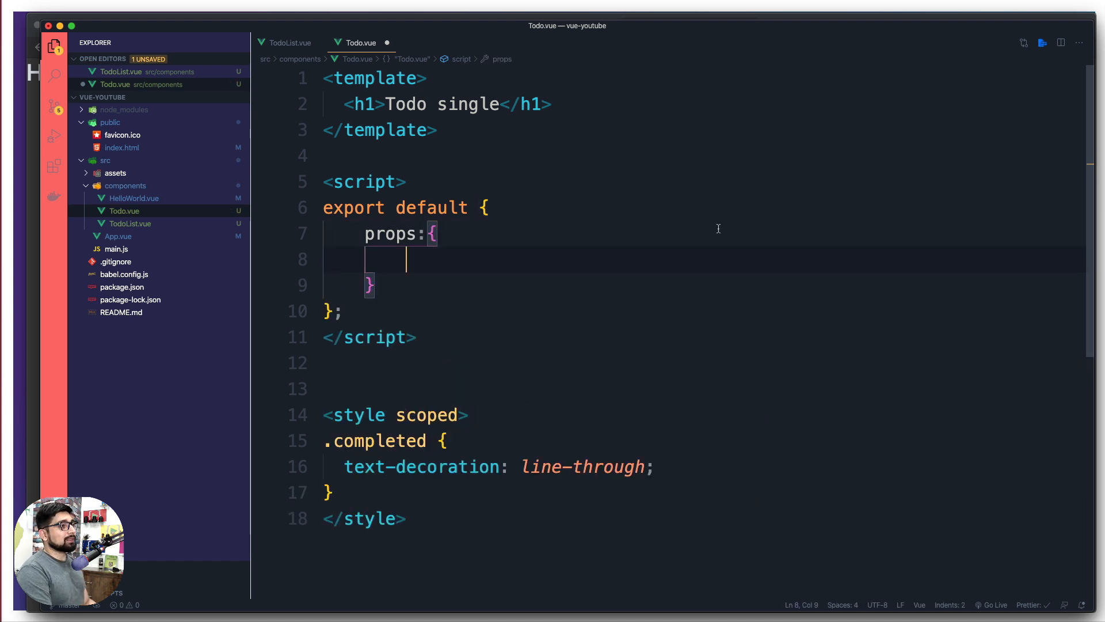
pyautogui.click(285, 43)
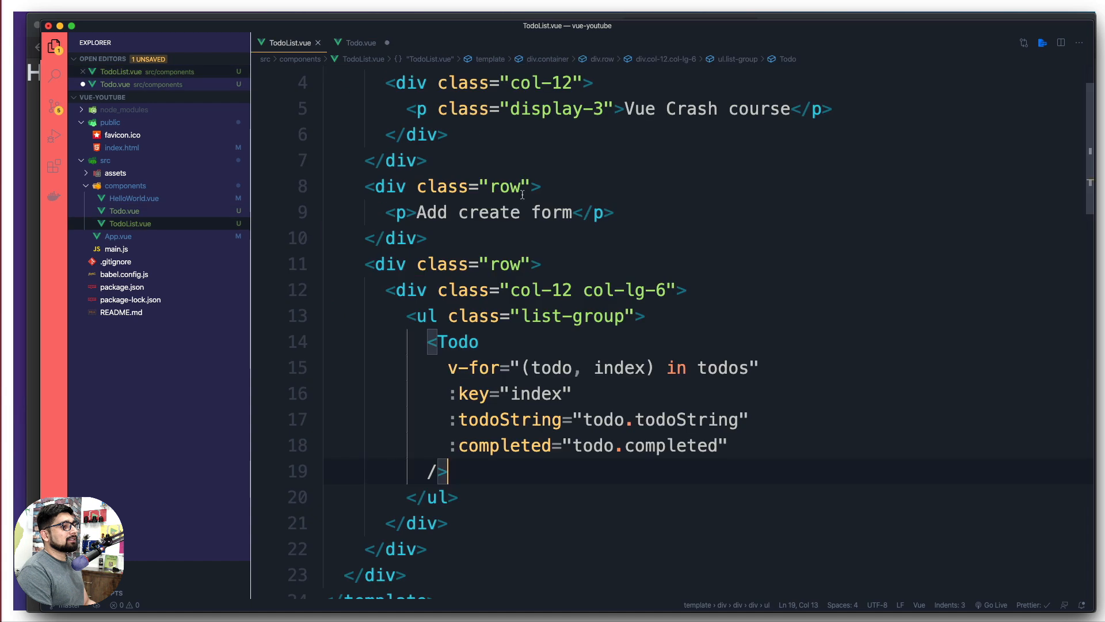
pyautogui.doubleClick(509, 284)
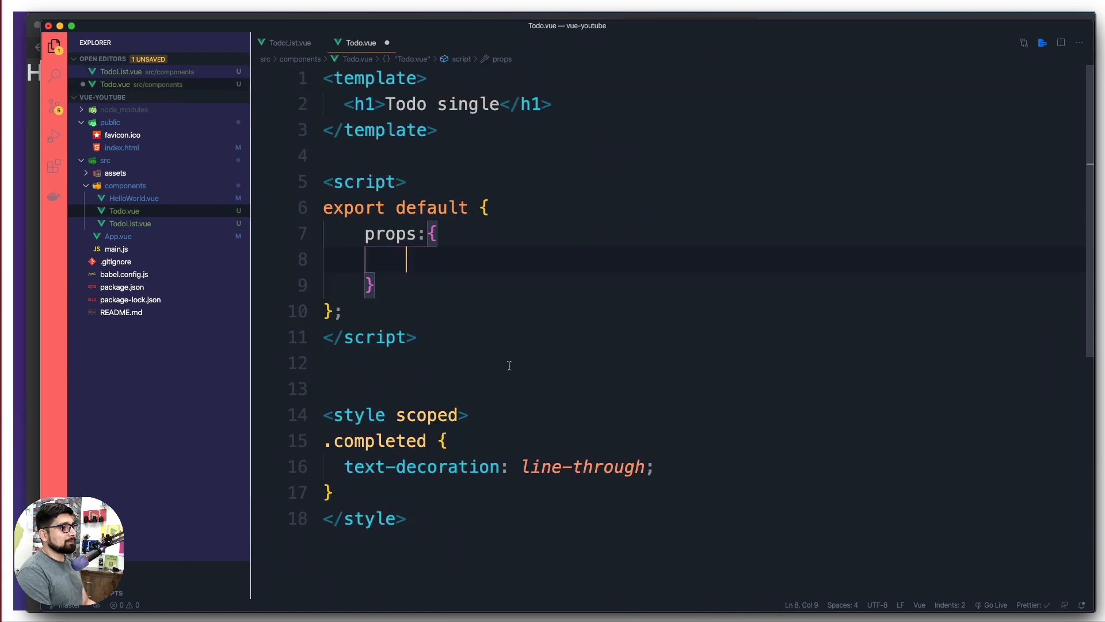
pyautogui.write('todoString')
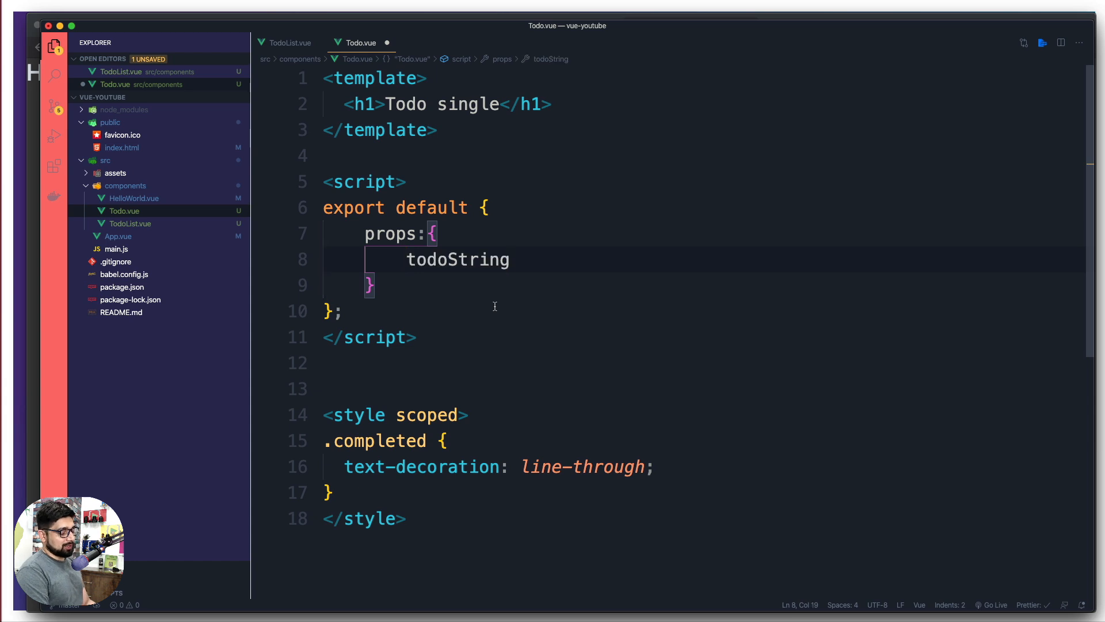
pyautogui.write(': Strign')
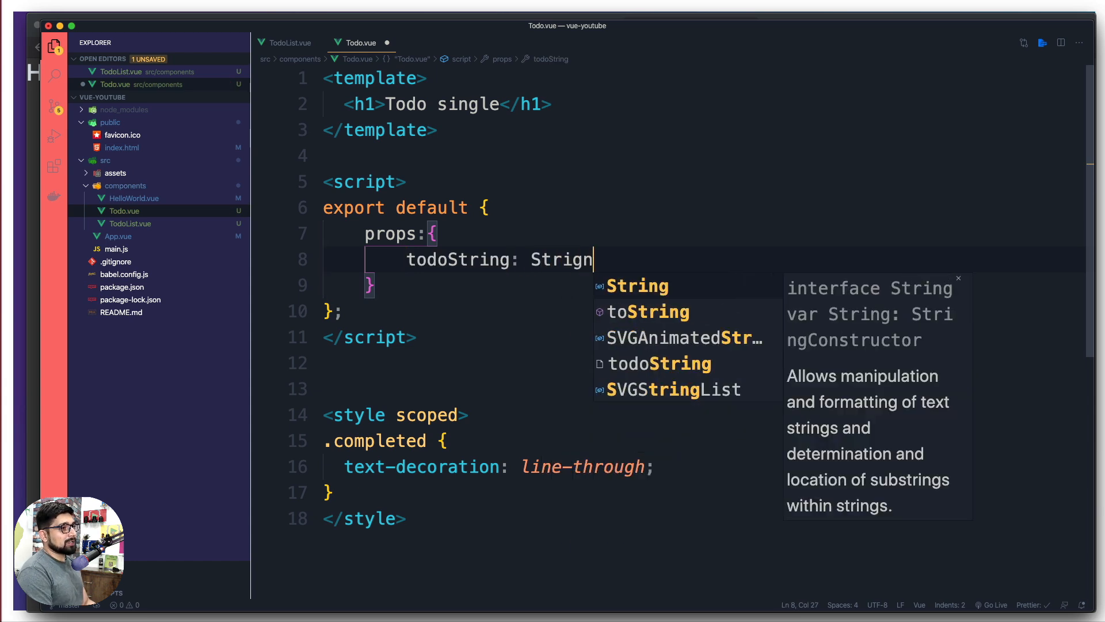
pyautogui.write('String')
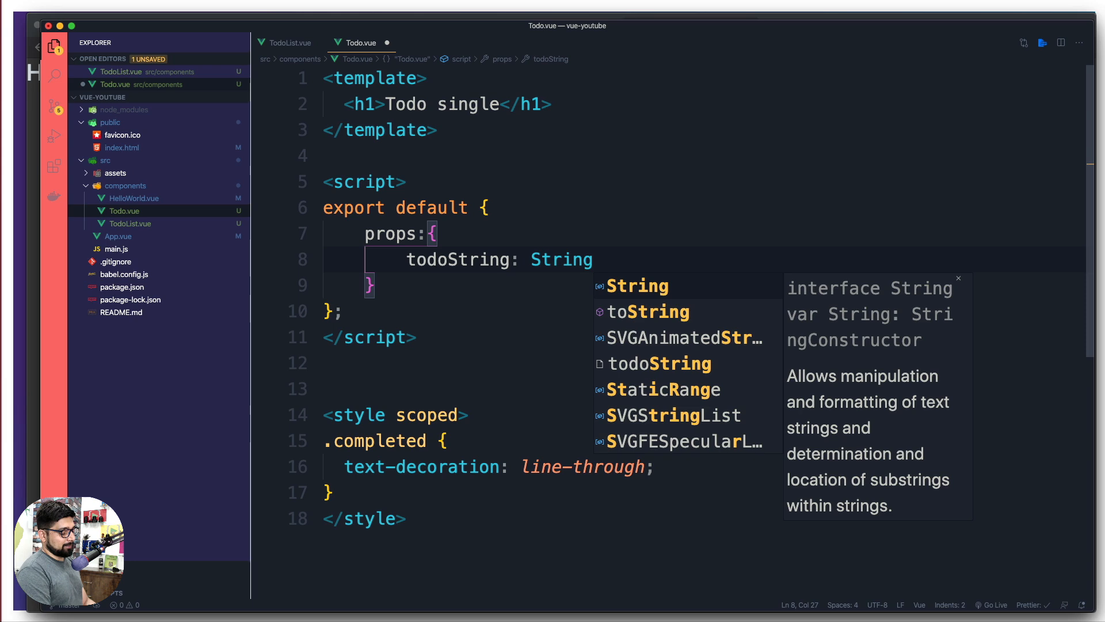
# - Add the completed prop typed as Boolean, name copied from TodoList.vue
pyautogui.click(286, 42)
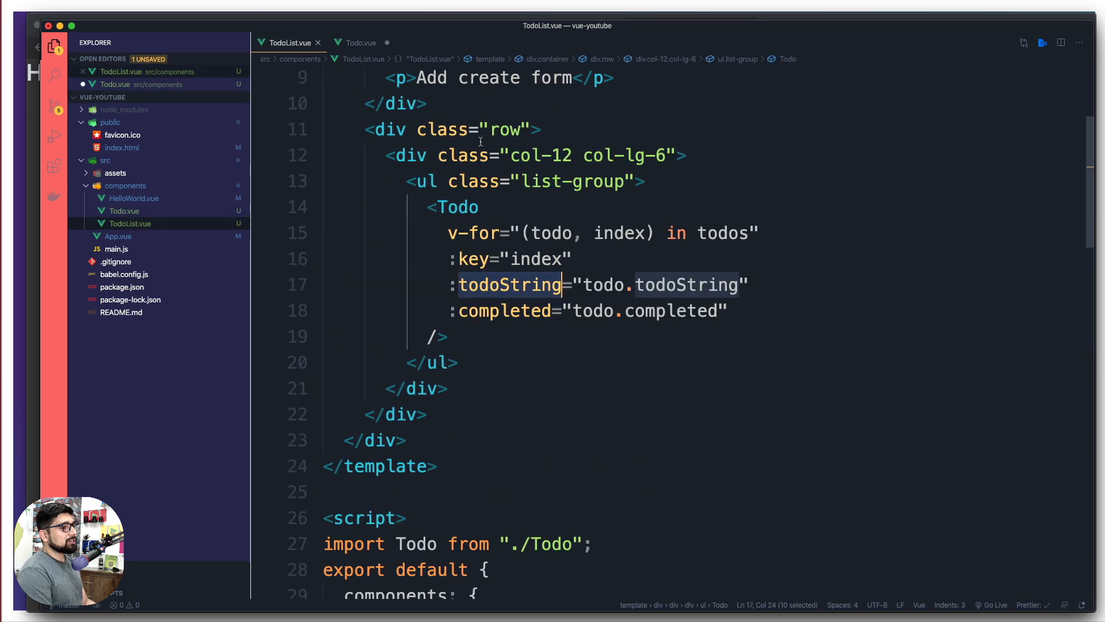
pyautogui.doubleClick(505, 311)
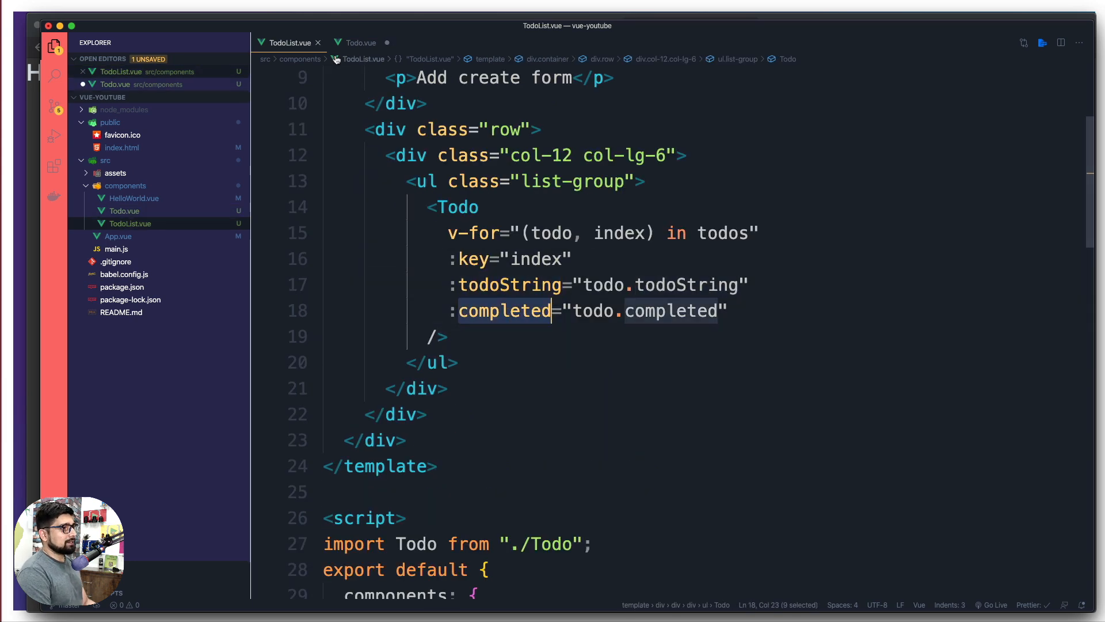
pyautogui.click(360, 42)
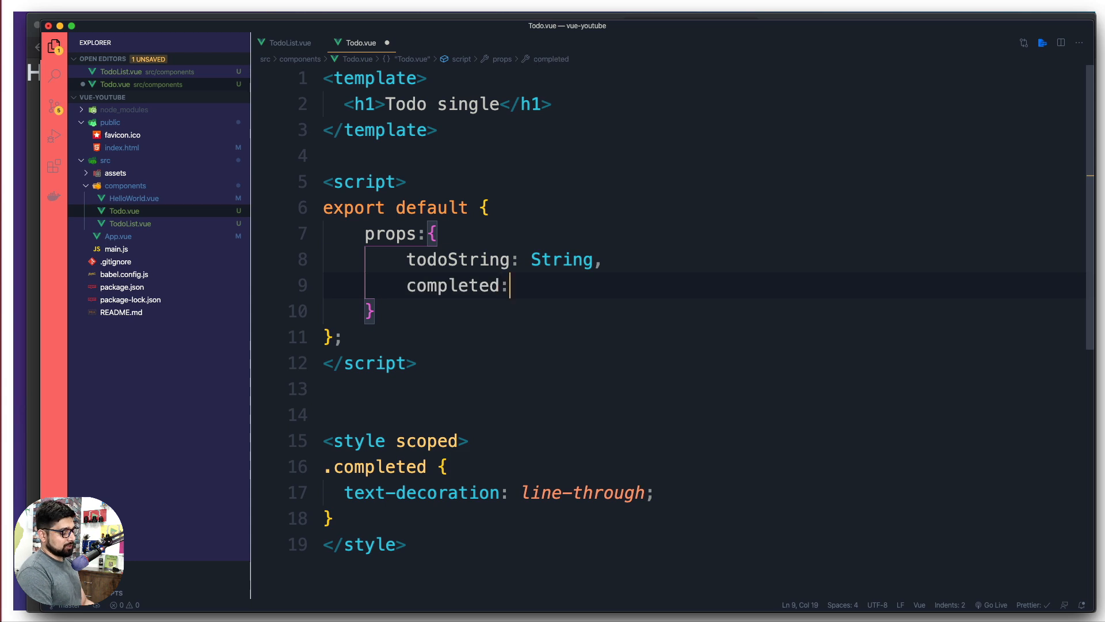
pyautogui.write('Boolean')
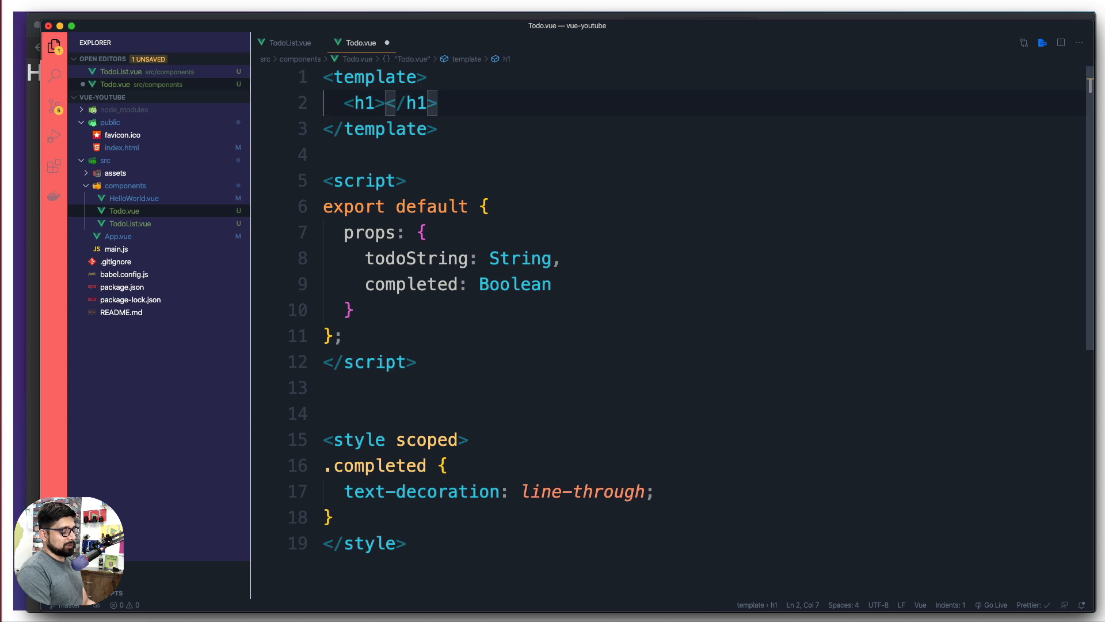
# - Make the h1 render the {{todoString}} interpolation instead of fixed text
pyautogui.write('{{}}')
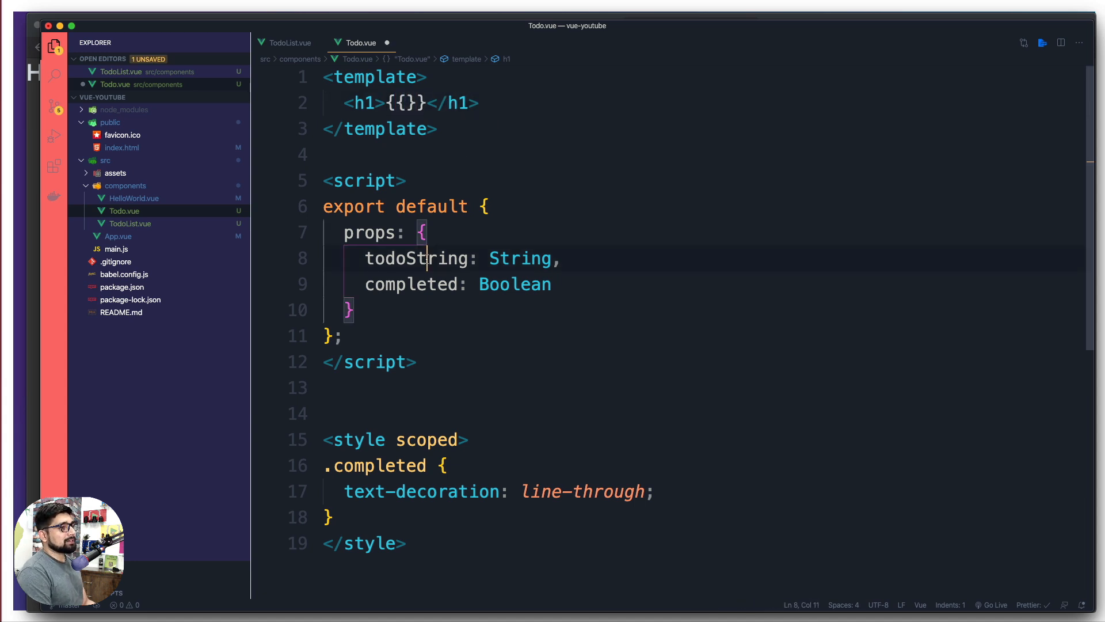
pyautogui.write('todoString')
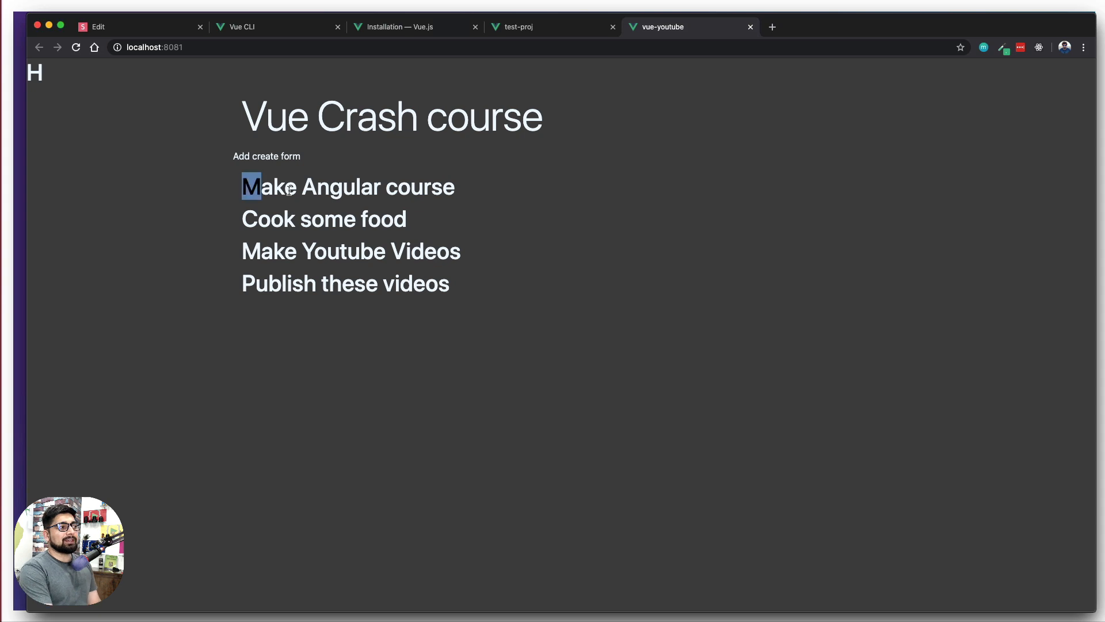
pyautogui.moveTo(243, 187); pyautogui.dragTo(454, 283)
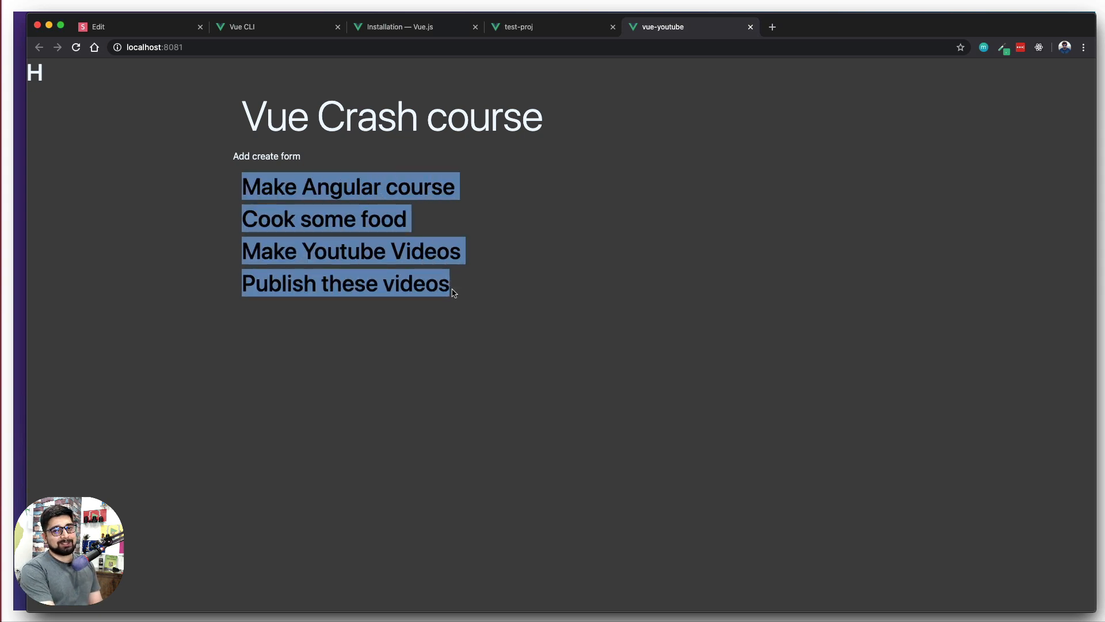
pyautogui.click(499, 289)
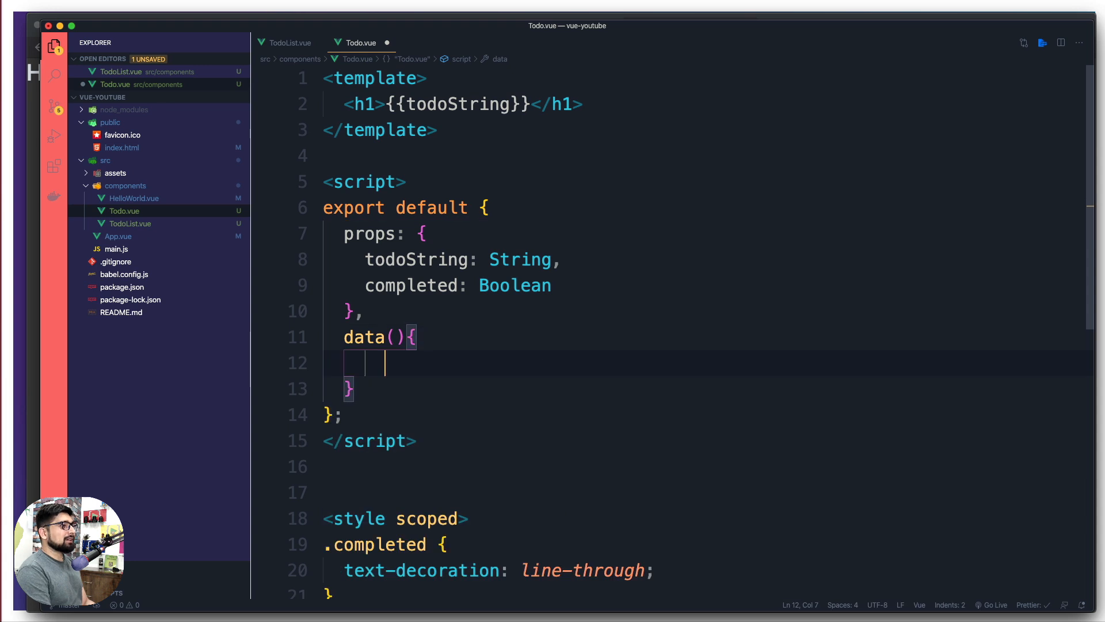
# - Have data() return an object with isEditing set to false
pyautogui.write('return')
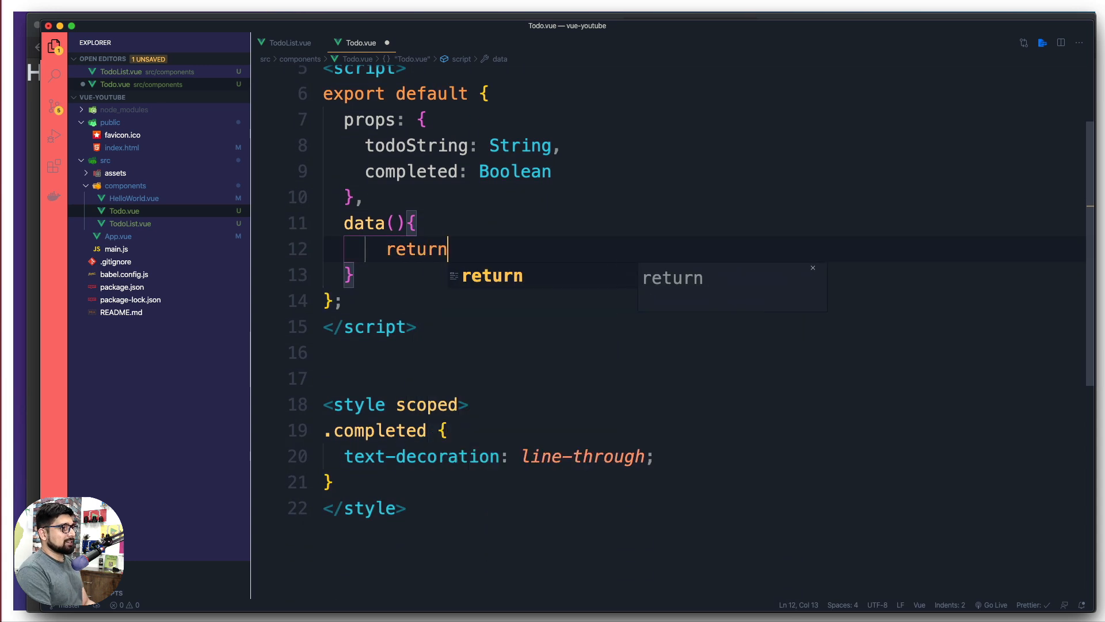
pyautogui.write('{')
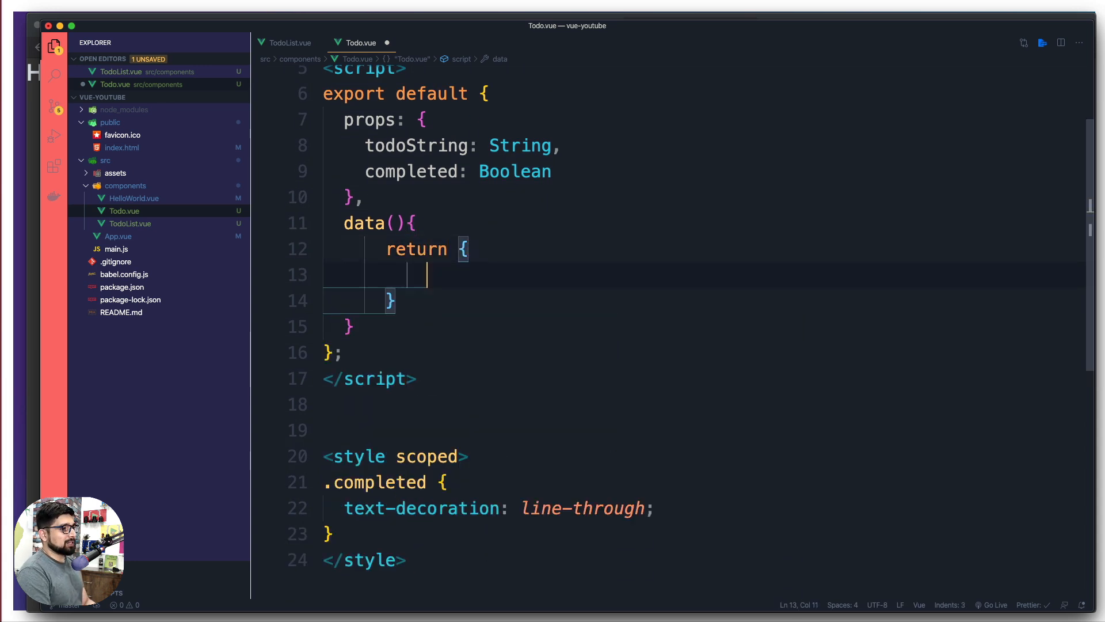
pyautogui.write('is')
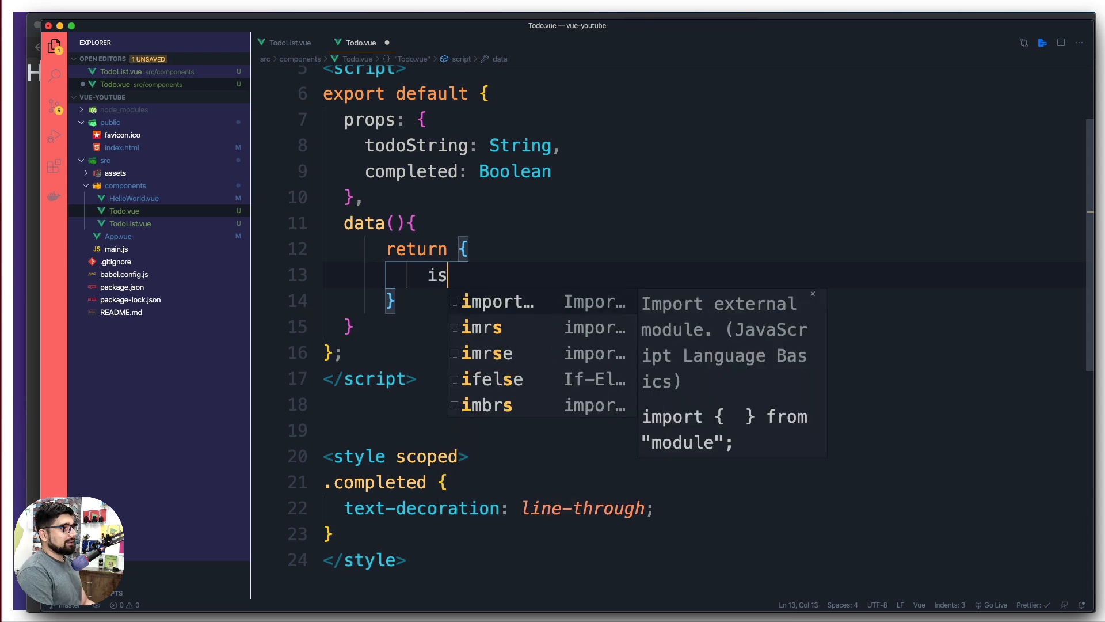
pyautogui.write('Eding')
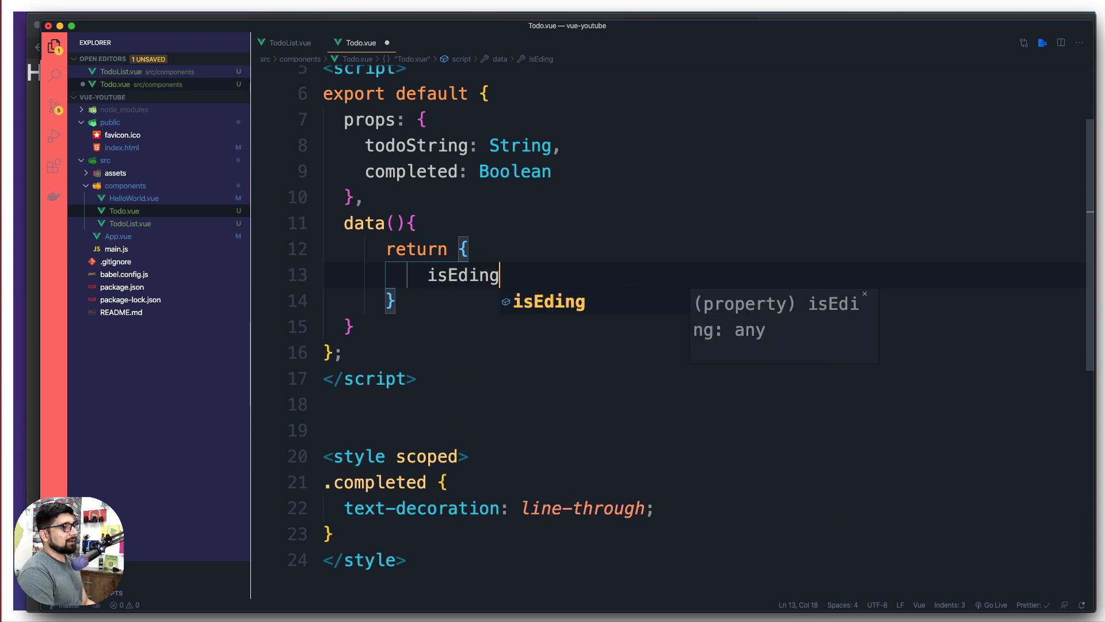
pyautogui.write('ti')
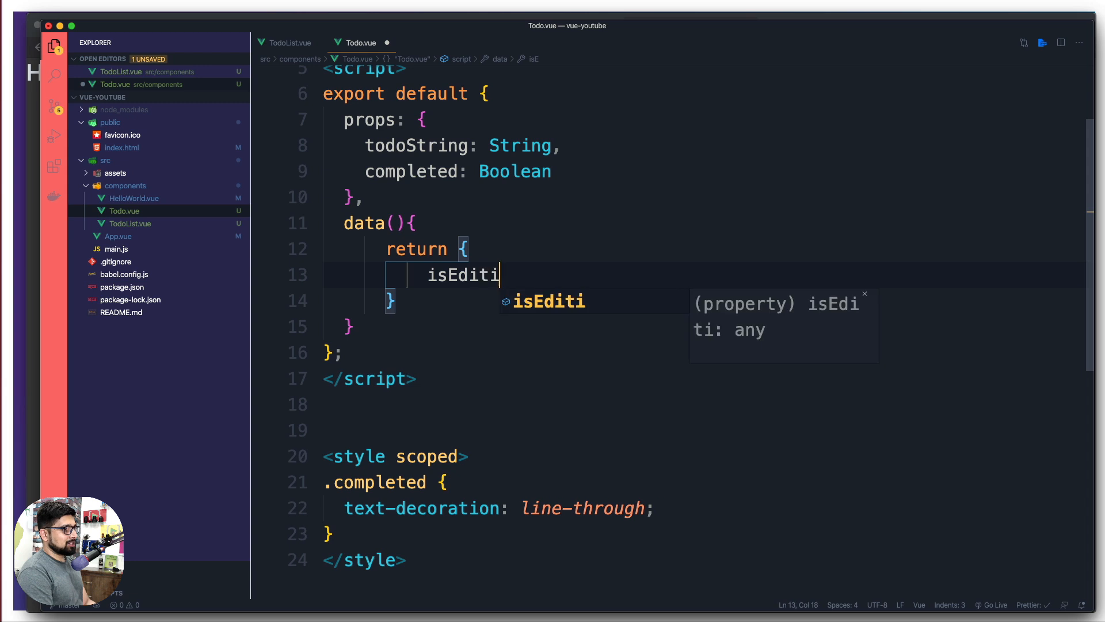
pyautogui.write('ng: false')
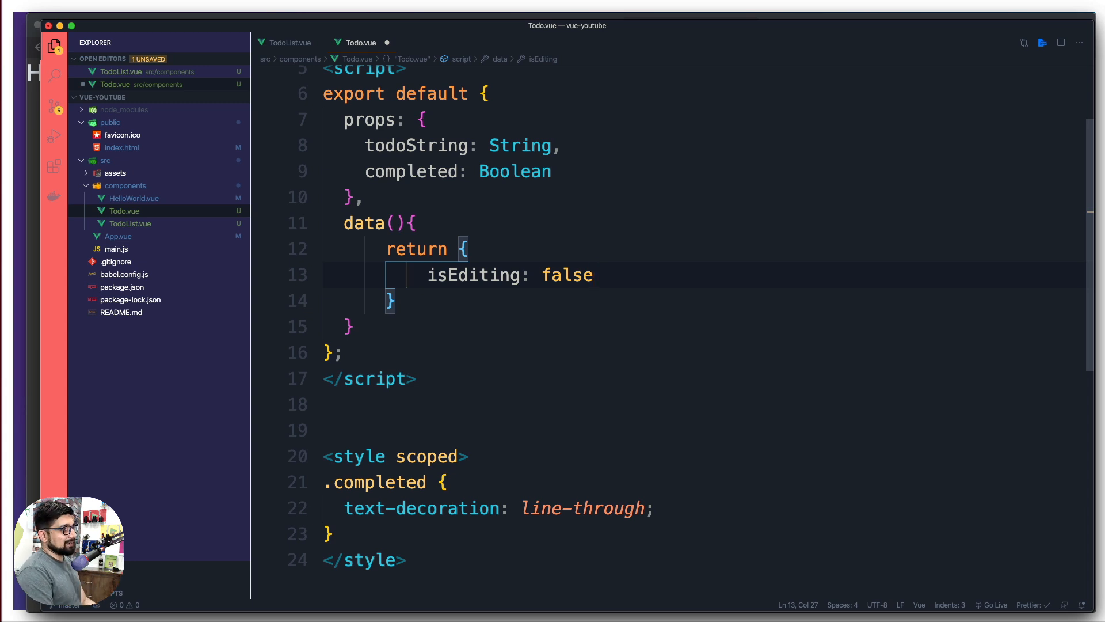
# - Add newTodoString as an empty string to the returned data, then check the running app
pyautogui.write(',')
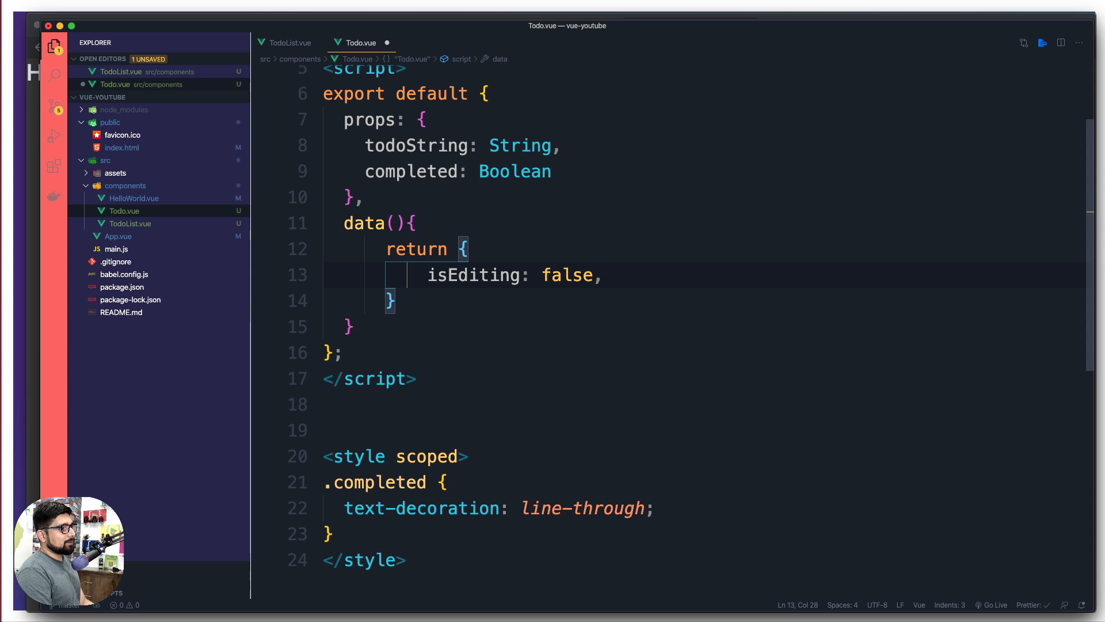
pyautogui.write('newTodo')
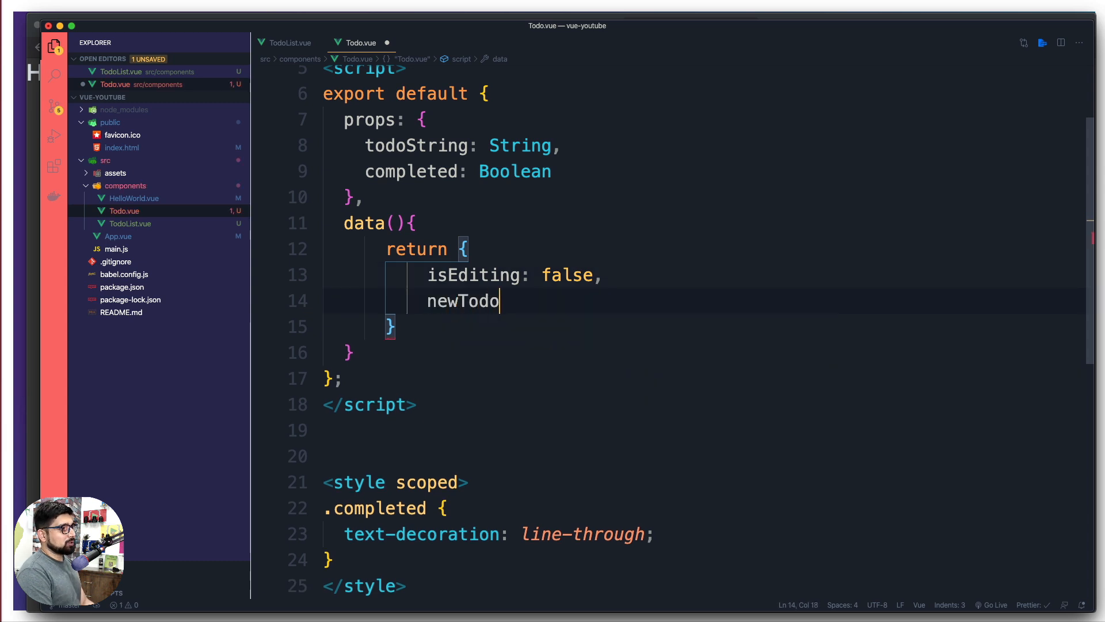
pyautogui.write('String')
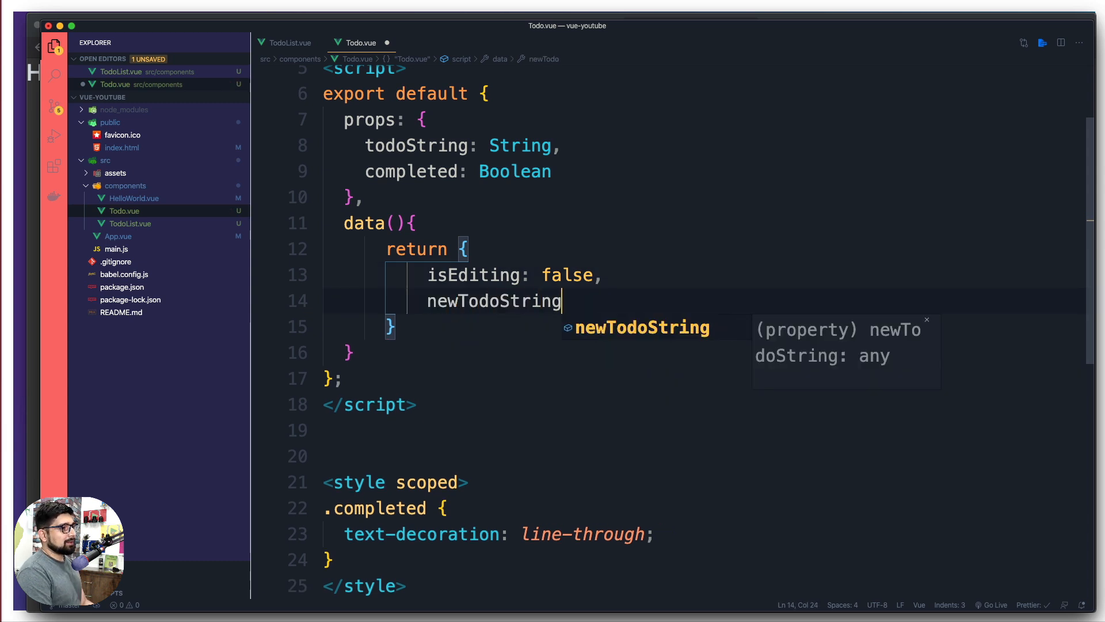
pyautogui.write(': ""')
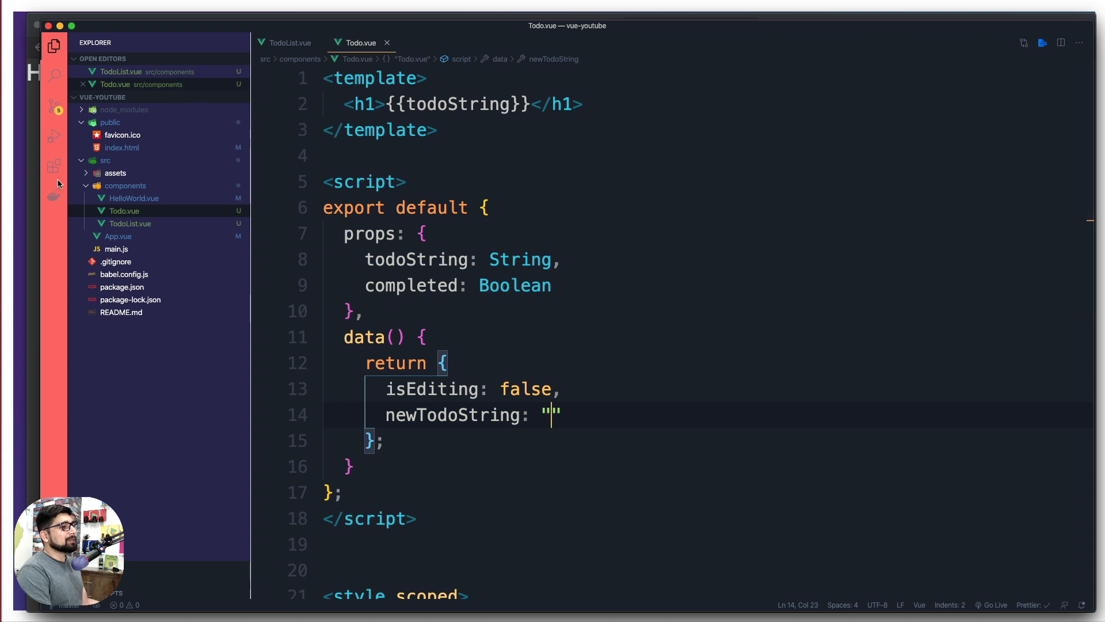
pyautogui.click(661, 26)
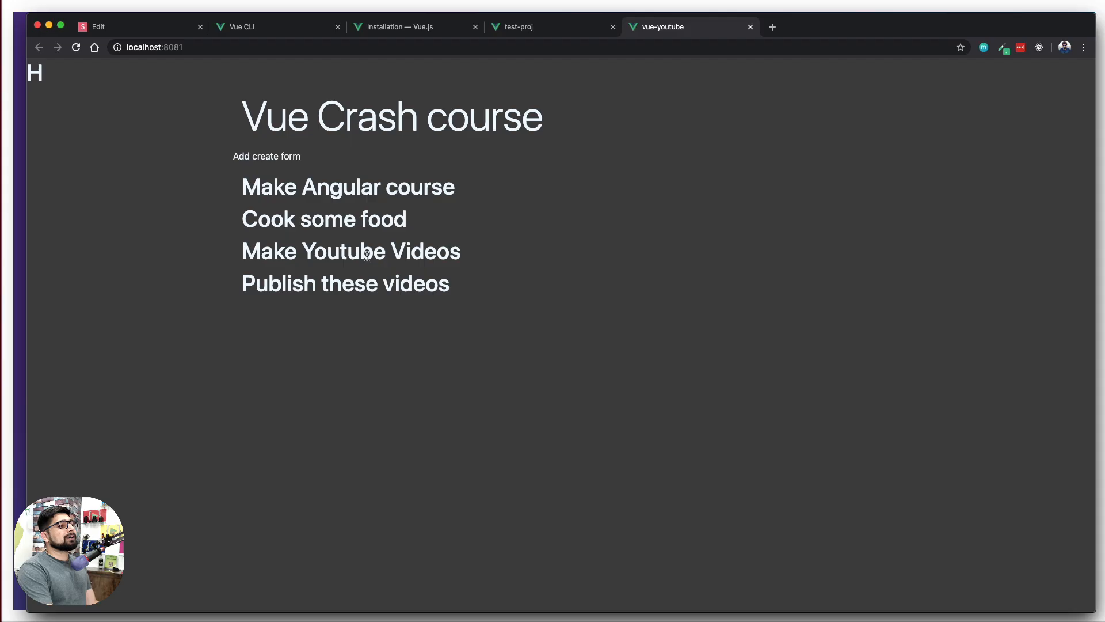
# - View the rendered todo headings on localhost:8081 and return to the editor
pyautogui.doubleClick(309, 186)
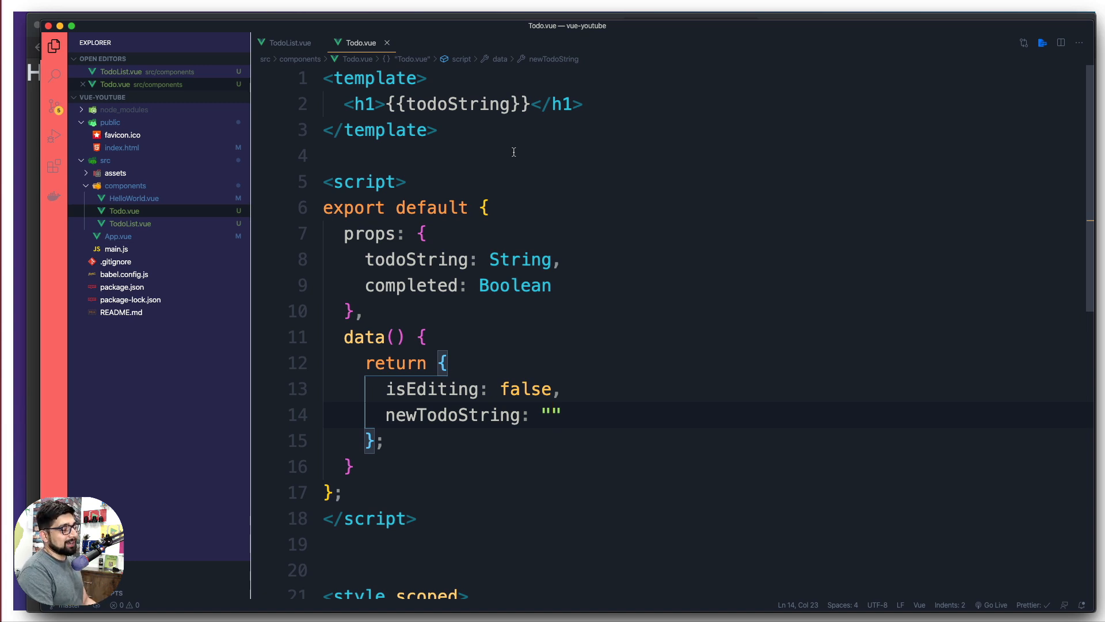
pyautogui.moveTo(583, 111)
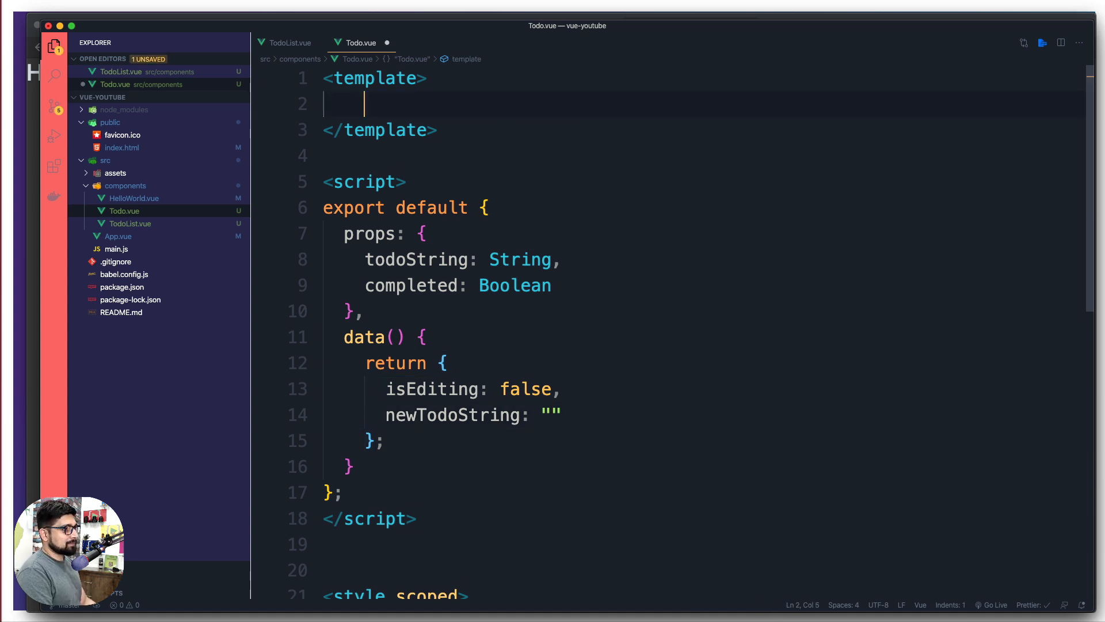
# - Expand Emmet li.d-flex.align-items-center.list-group-item into the template list item markup
pyautogui.write('li.d-flex.aligh')
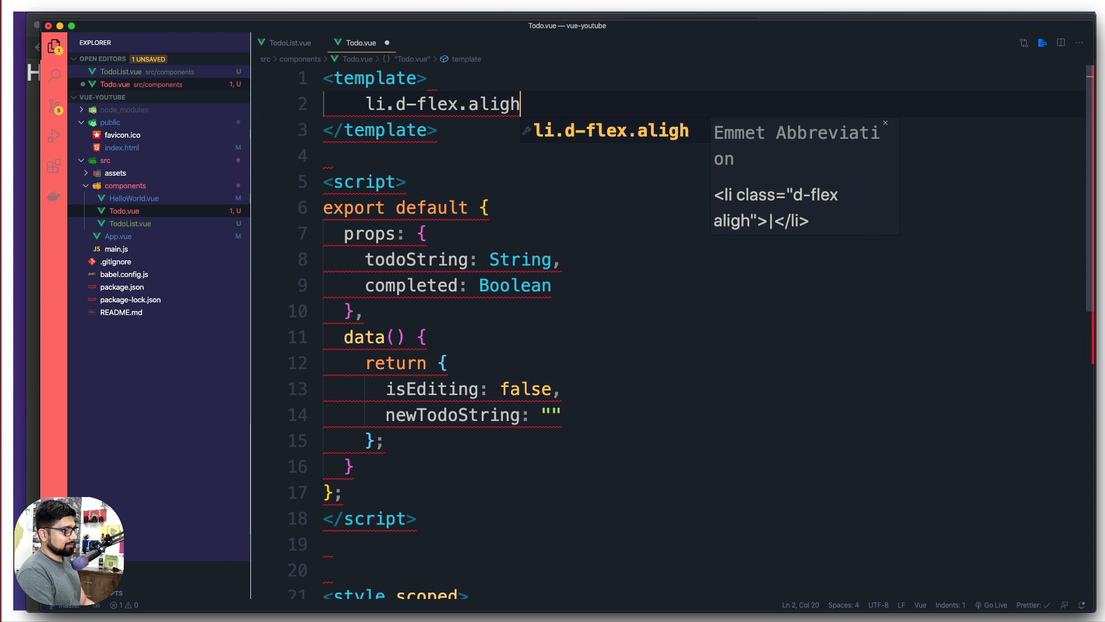
pyautogui.write('-items-center.list-group-item">')
pyautogui.write('butt')
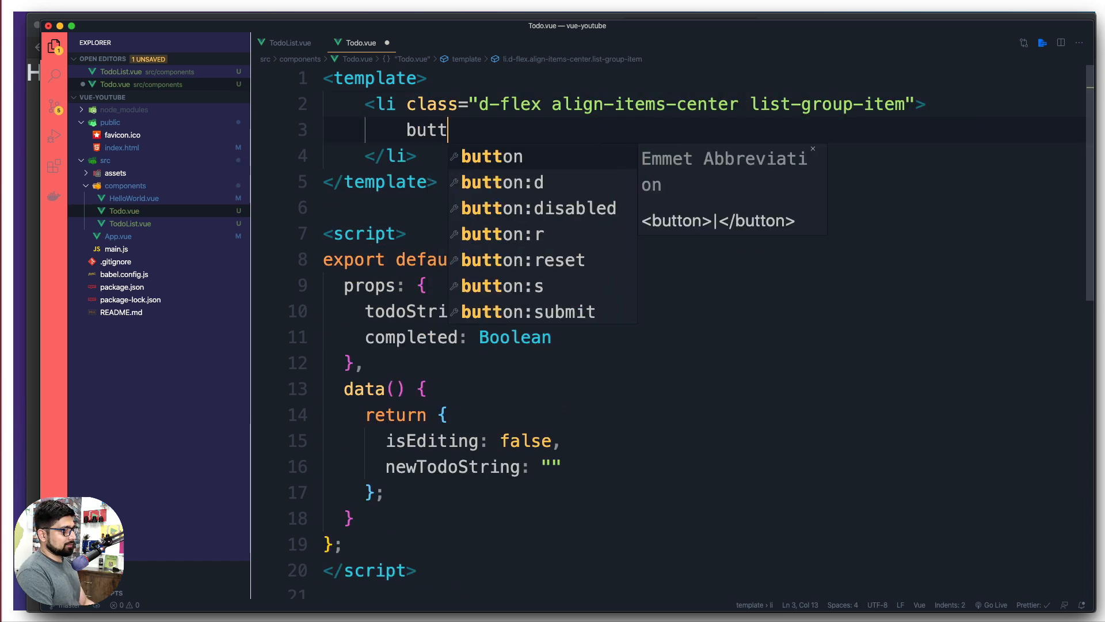
pyautogui.press('Tab')
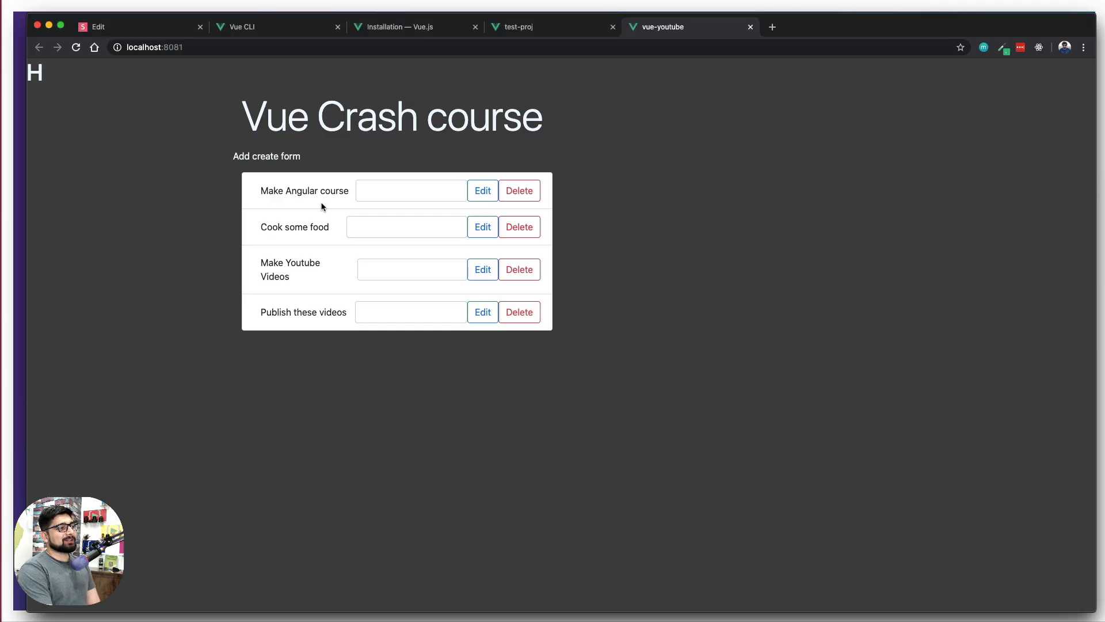
pyautogui.moveTo(366, 205)
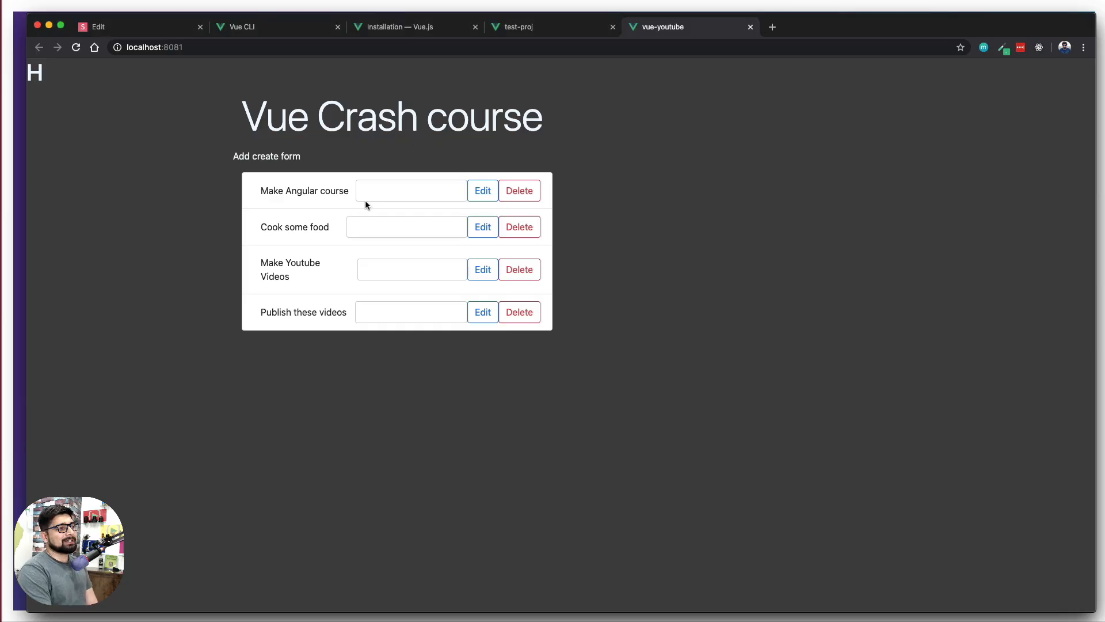
# - Focus the input fields of Cook some food, Publish these videos and Make Angular course
pyautogui.click(407, 227)
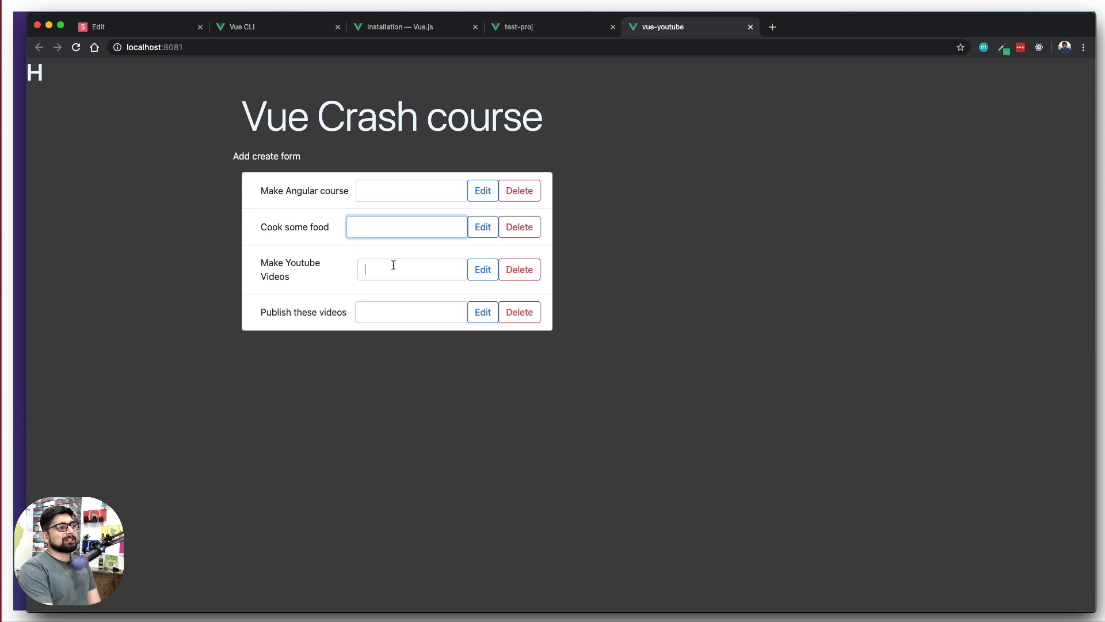
pyautogui.click(410, 312)
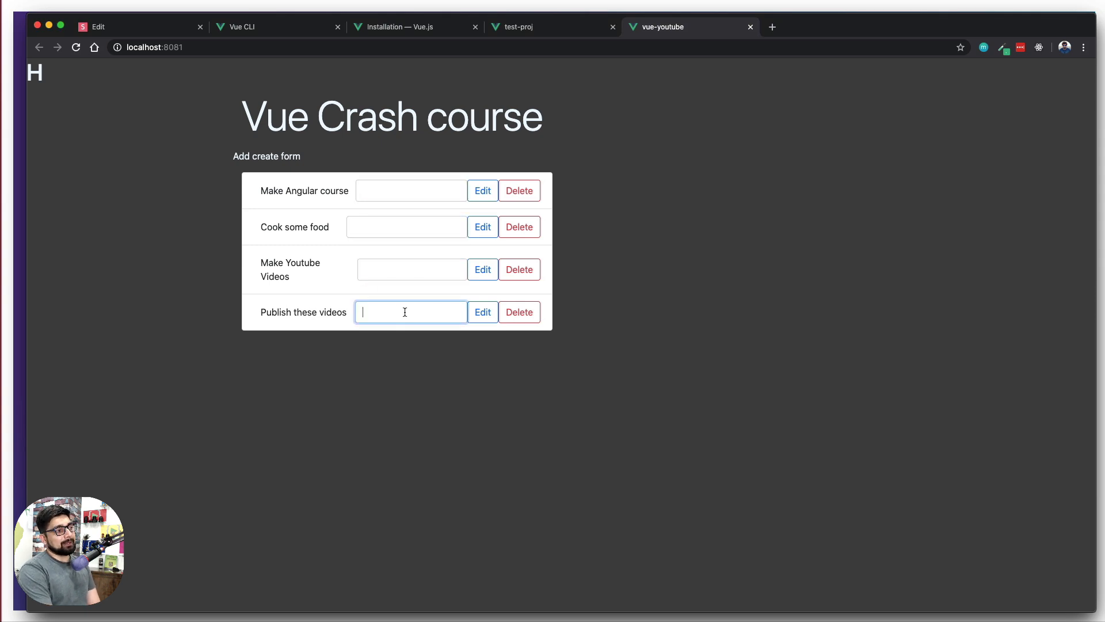
pyautogui.moveTo(269, 198)
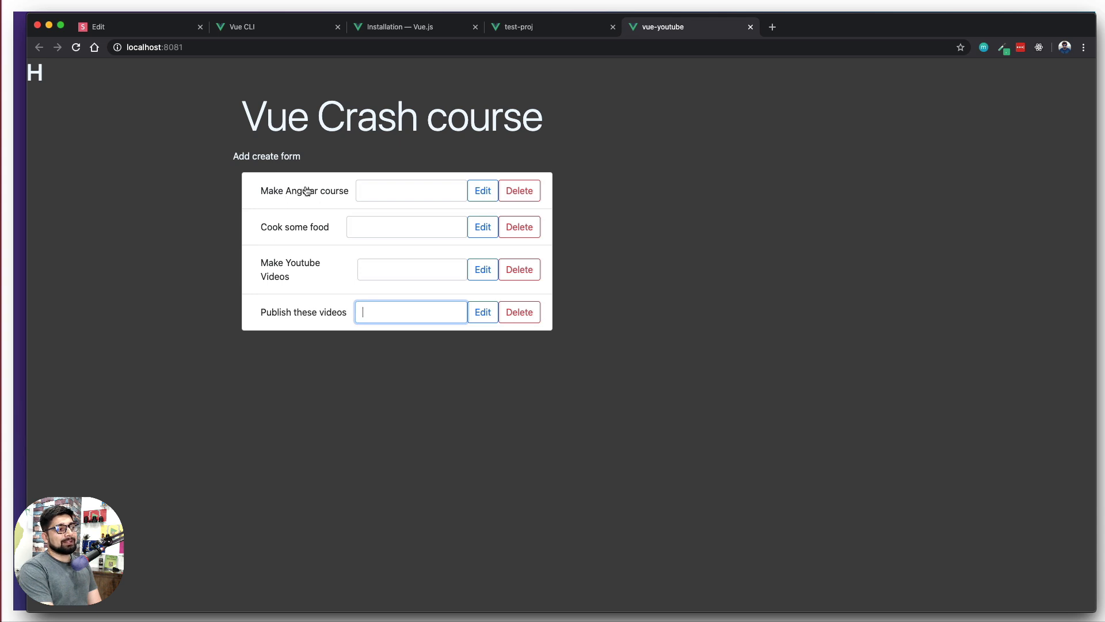
pyautogui.moveTo(288, 204)
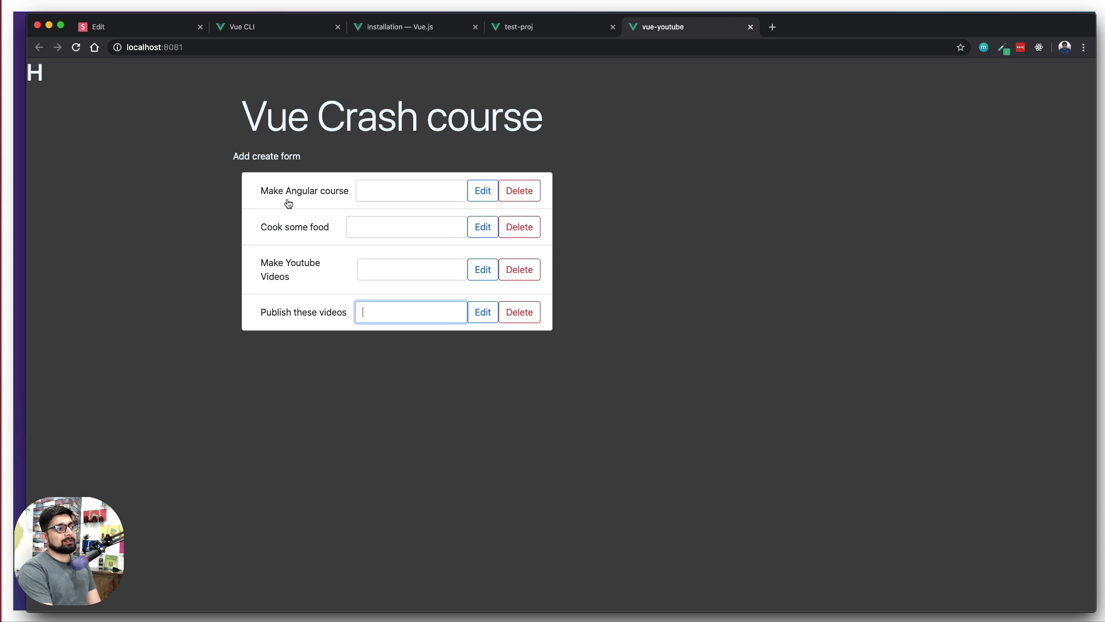
pyautogui.moveTo(343, 199)
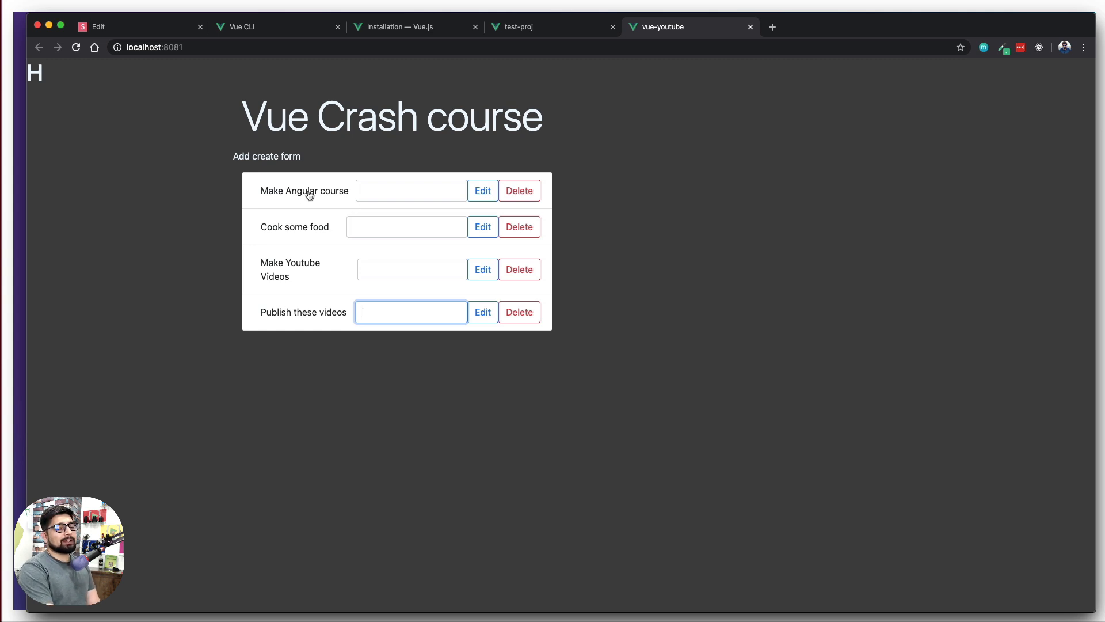
pyautogui.moveTo(394, 190)
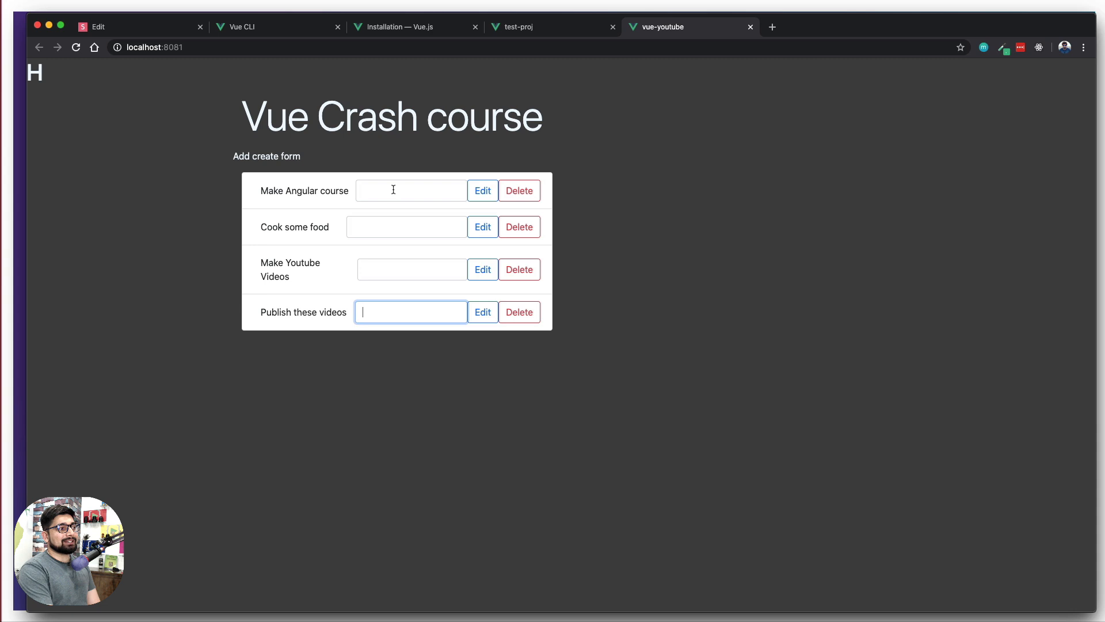
pyautogui.click(410, 190)
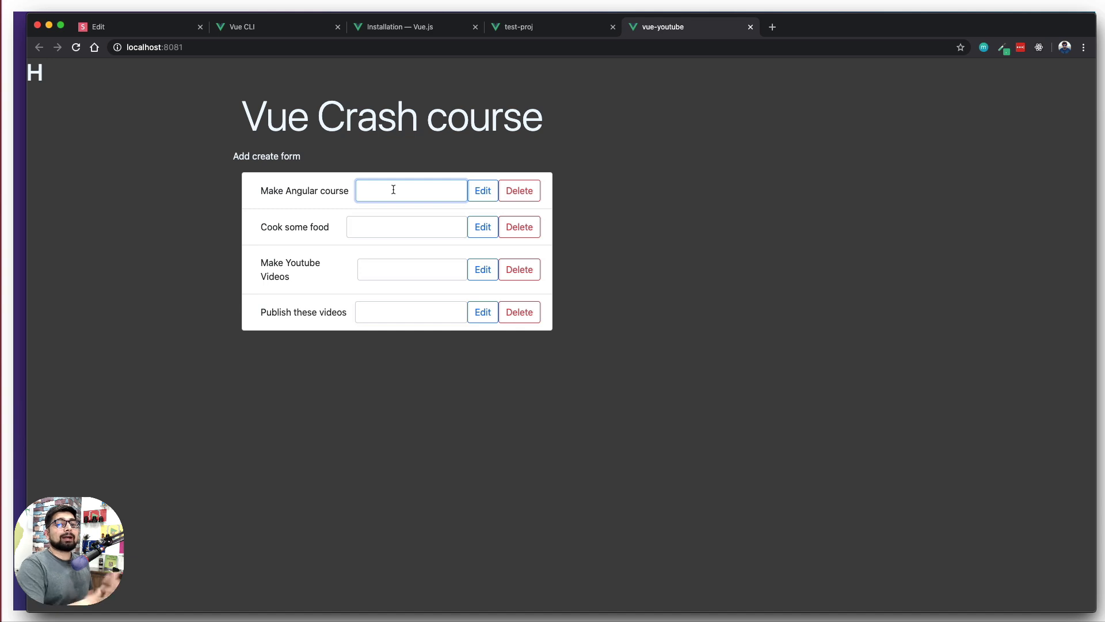
pyautogui.moveTo(330, 203)
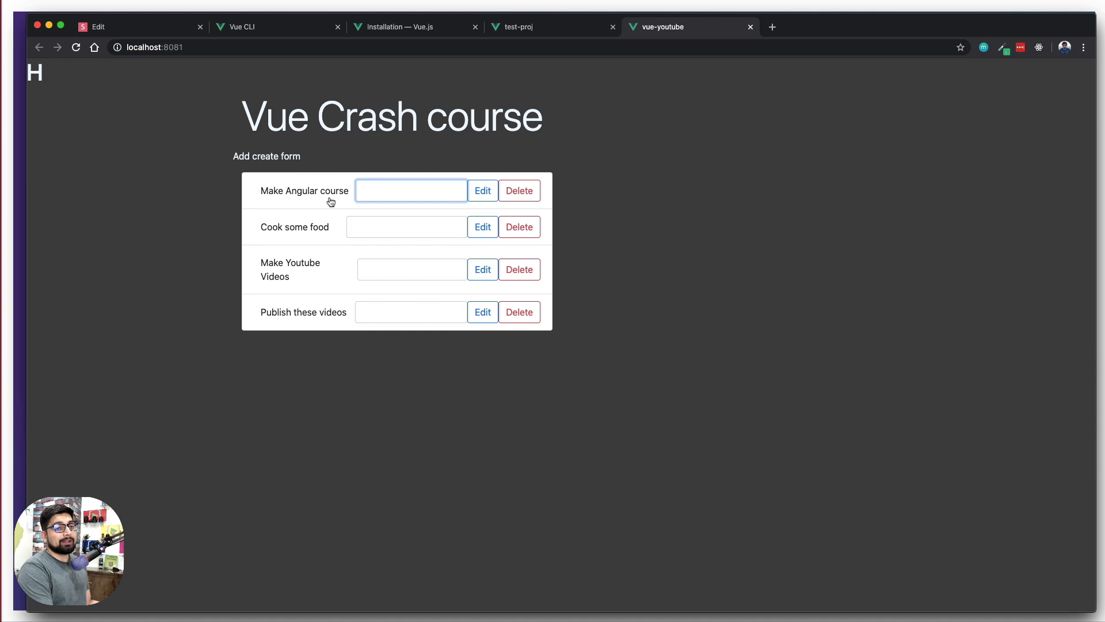
pyautogui.moveTo(312, 232)
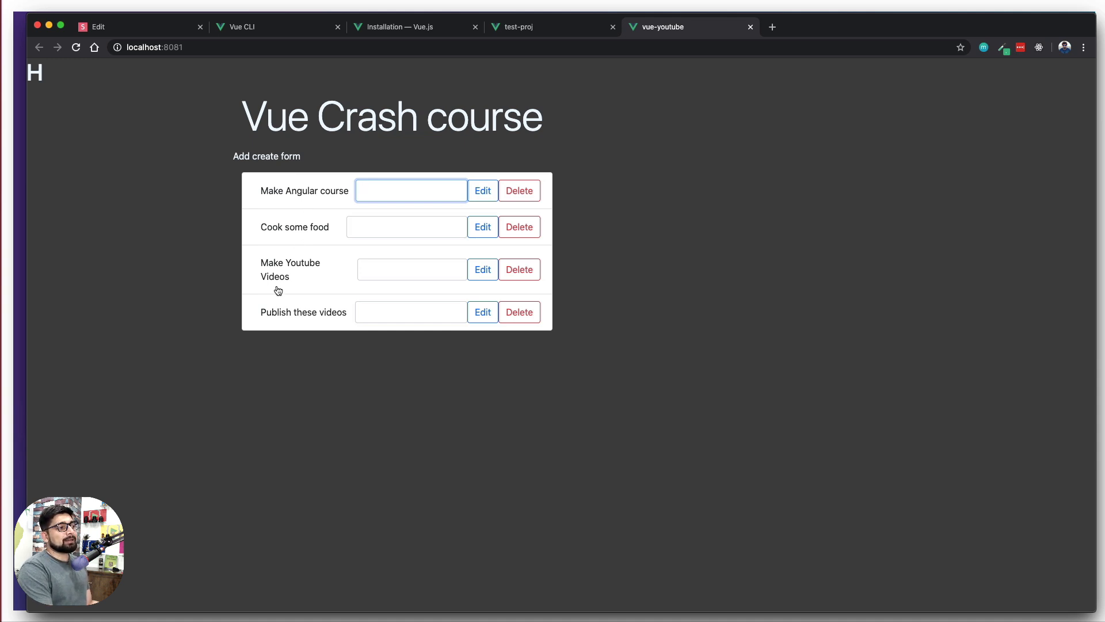
pyautogui.moveTo(491, 286)
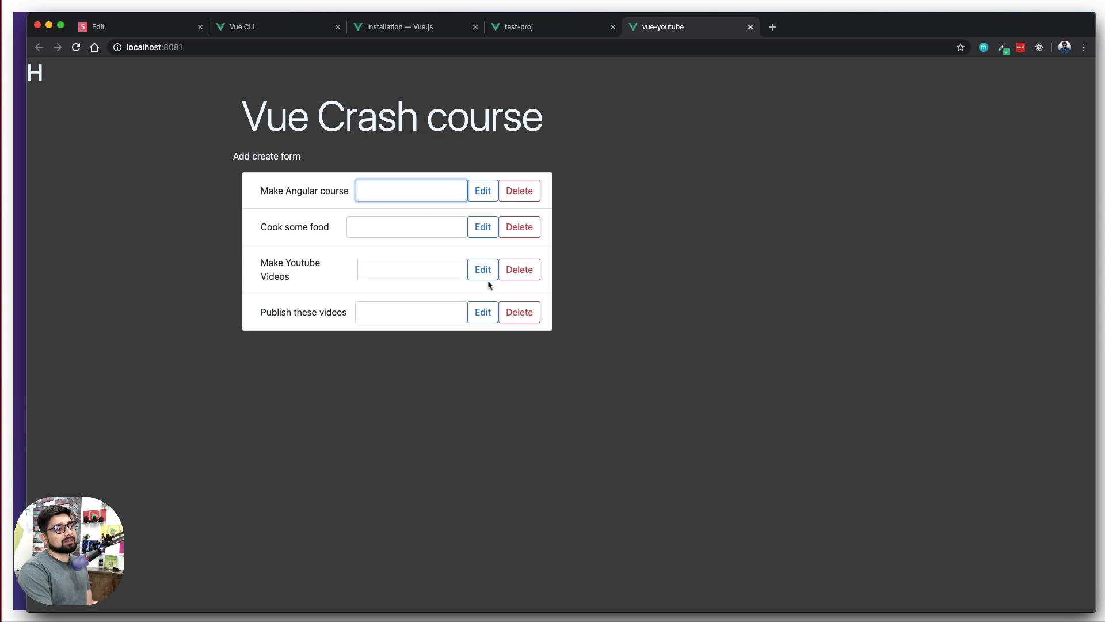
pyautogui.moveTo(519, 190)
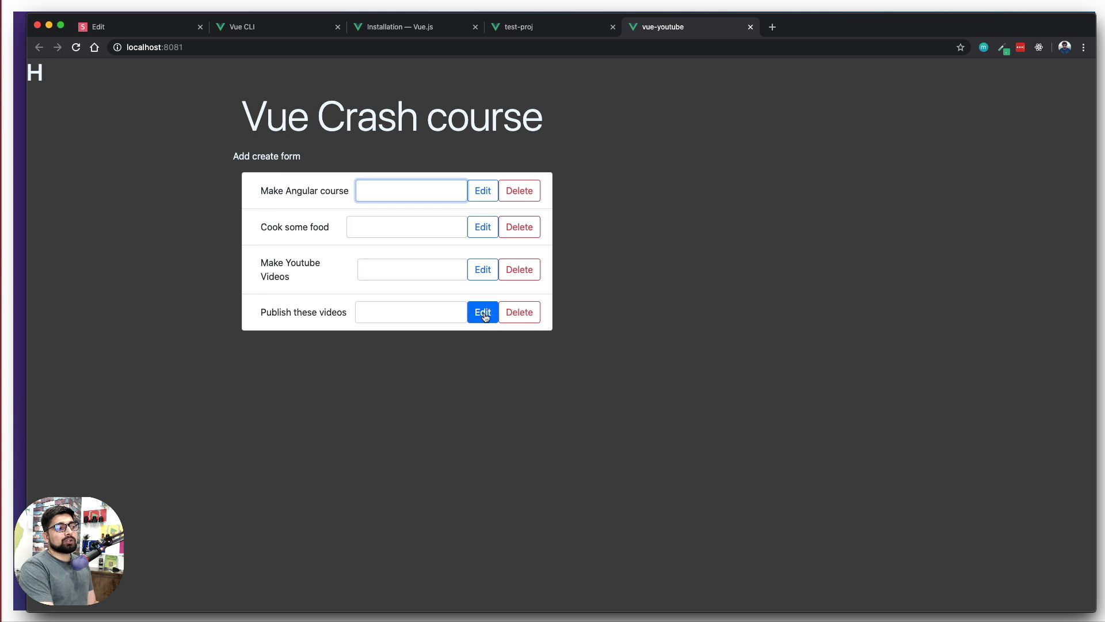
pyautogui.moveTo(482, 270)
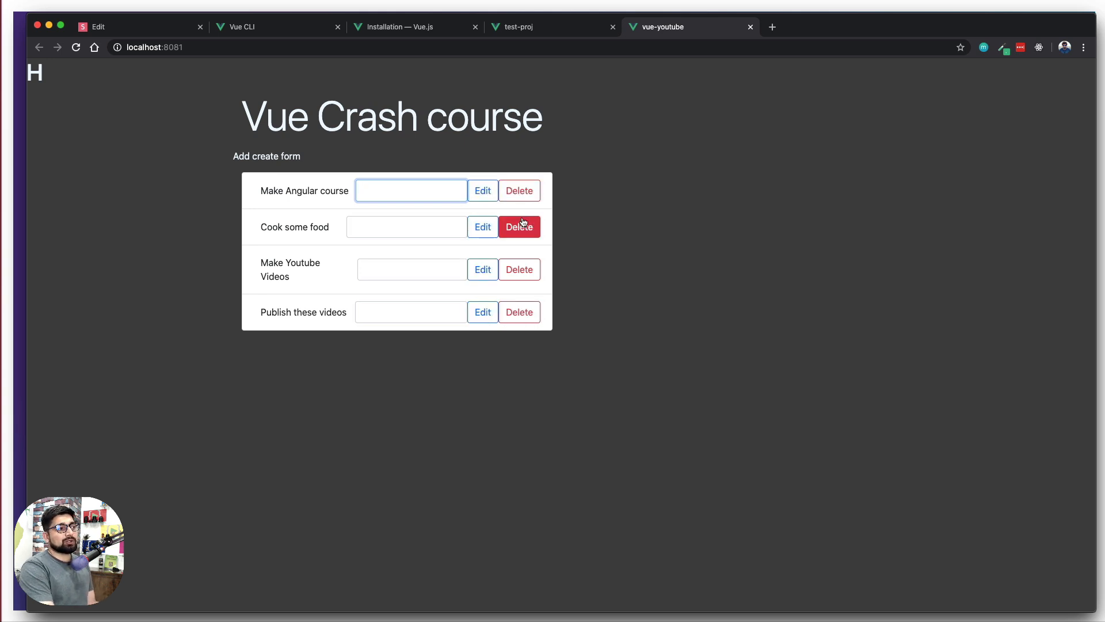
pyautogui.moveTo(416, 181)
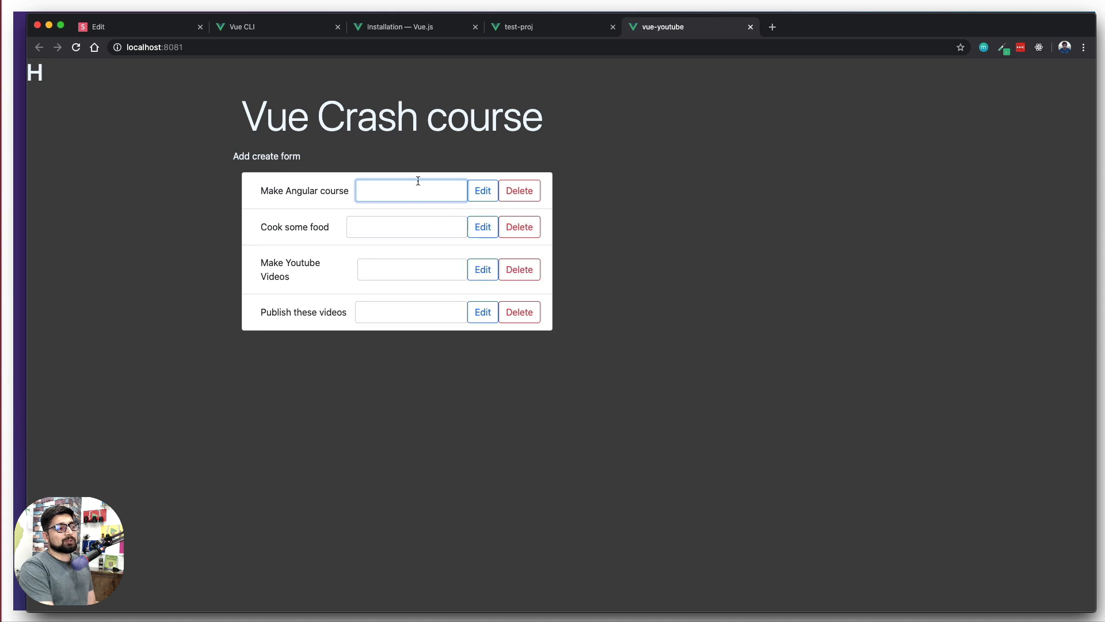
pyautogui.moveTo(413, 166)
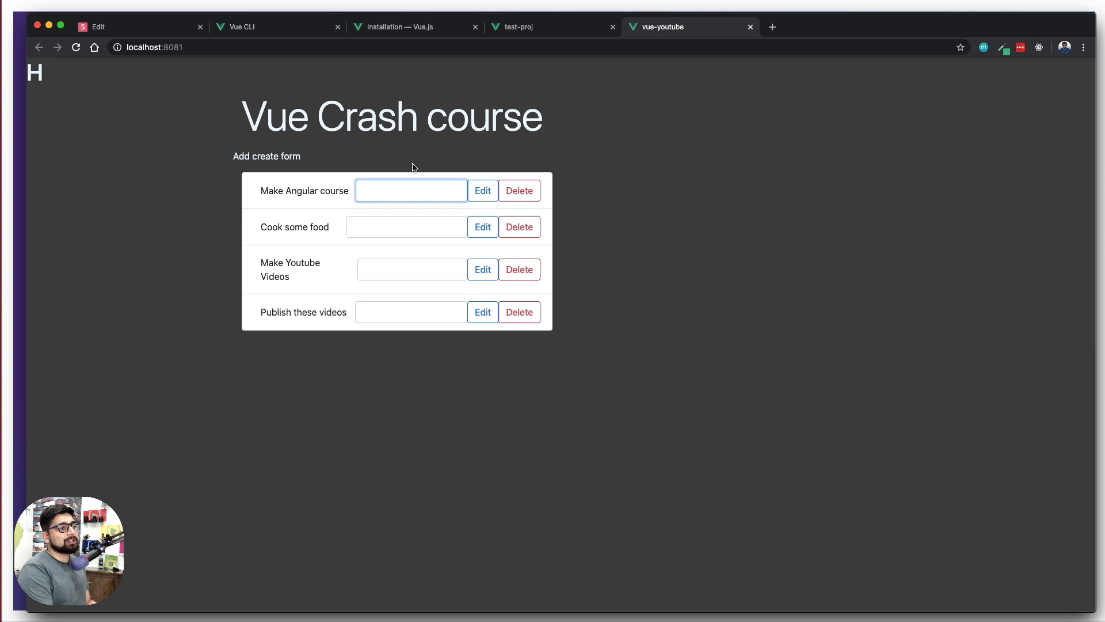
pyautogui.moveTo(301, 162)
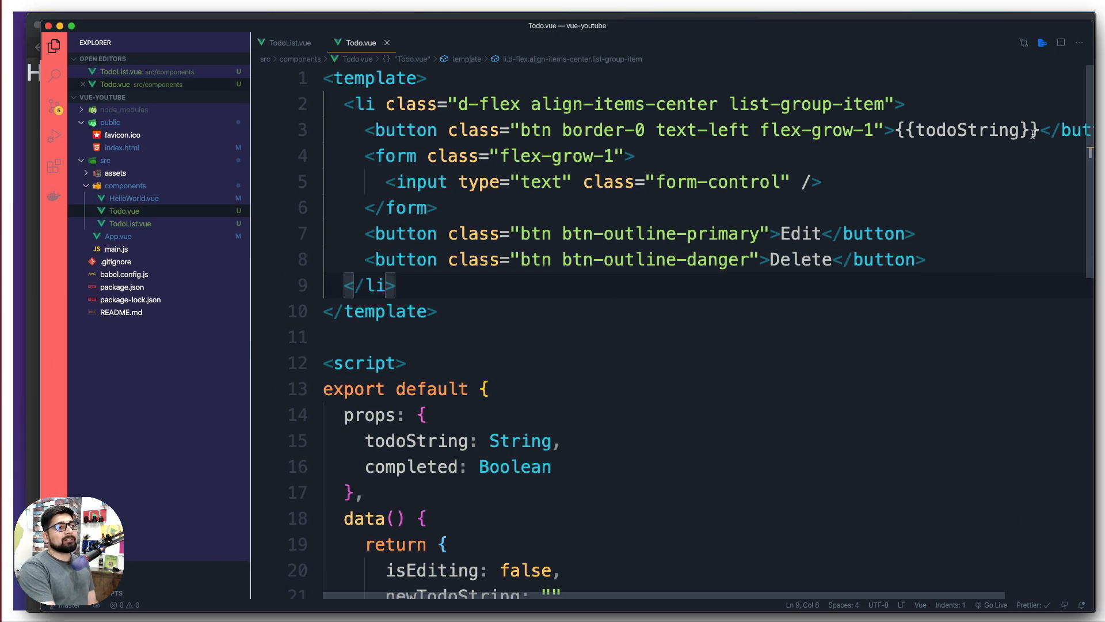
pyautogui.doubleClick(960, 130)
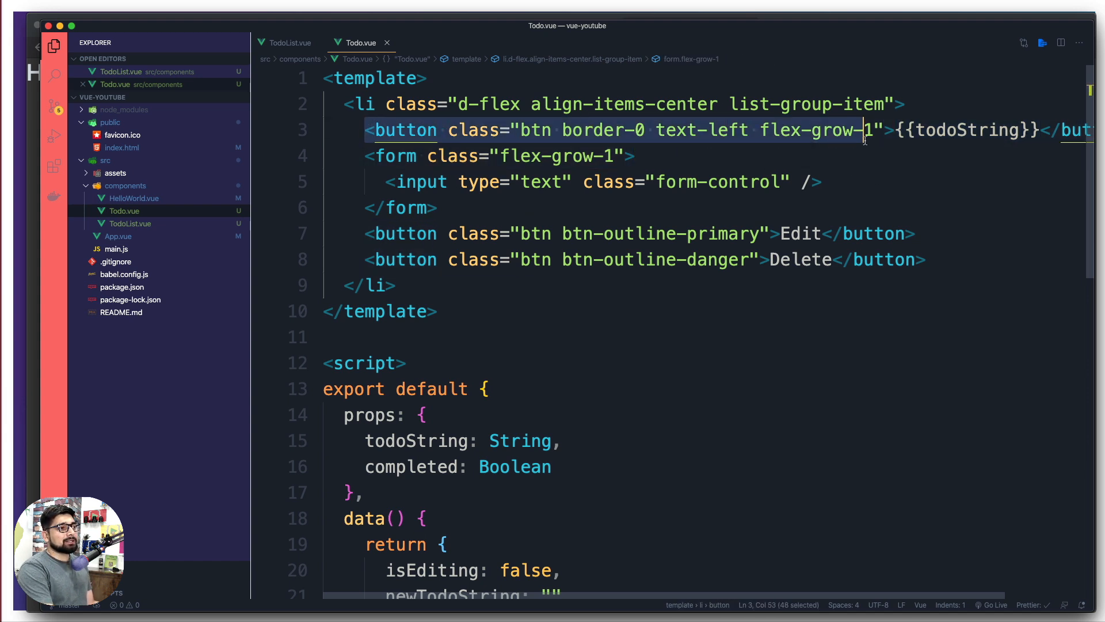
pyautogui.click(634, 155)
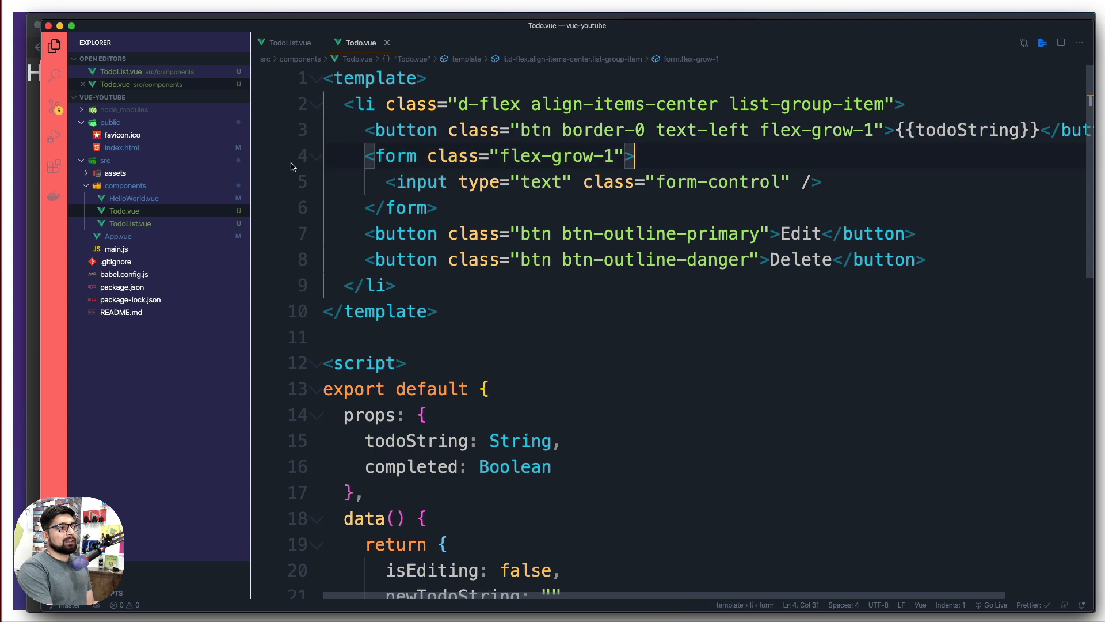
pyautogui.click(438, 207)
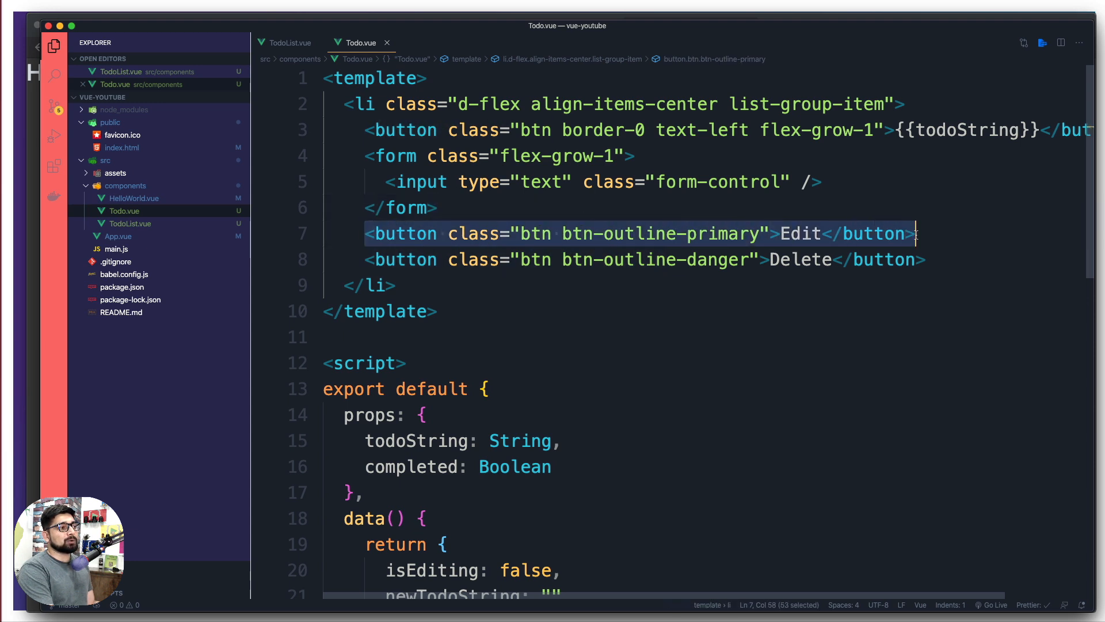
pyautogui.click(499, 285)
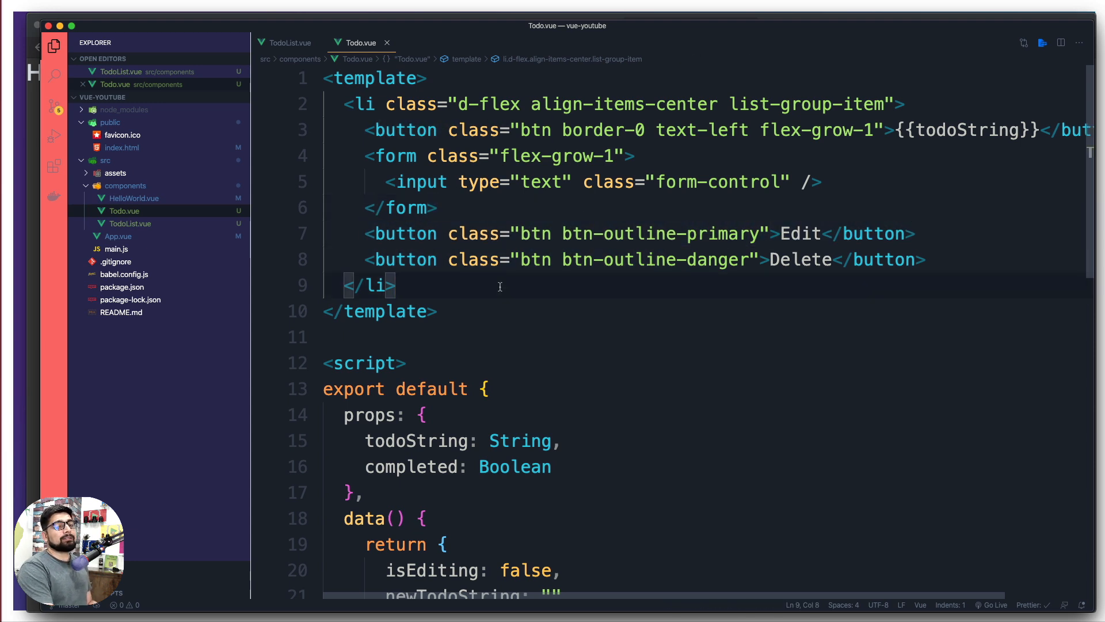